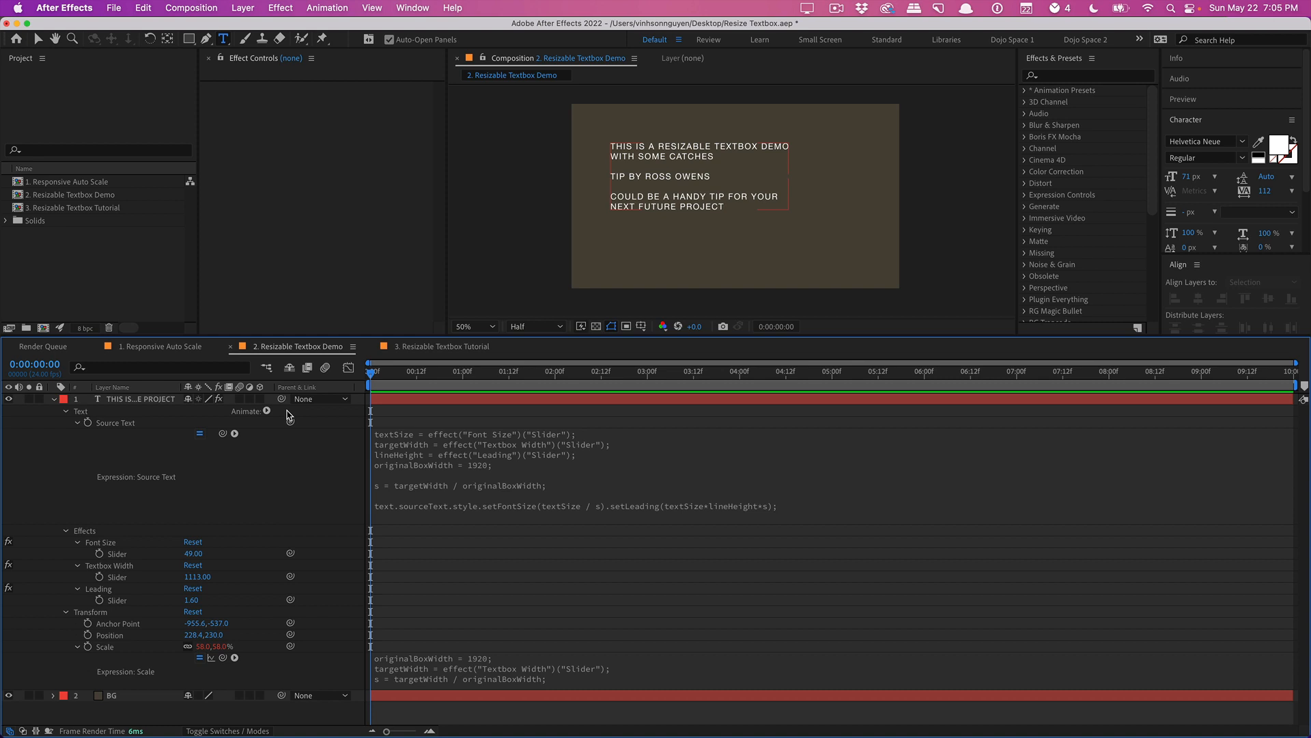
# - Switch to the 1. Responsive Auto Scale composition to edit its title text
pyautogui.click(159, 346)
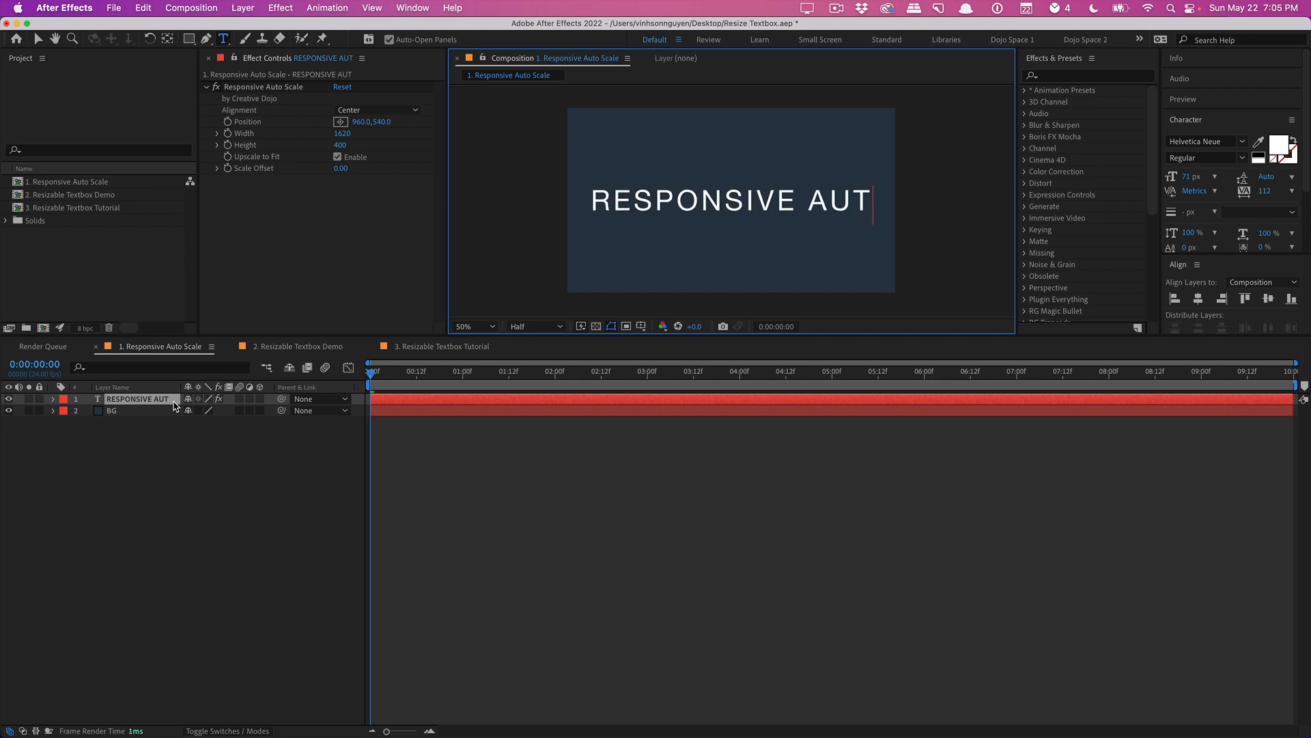
# - Type 'O SCALE' so the title reads RESPONSIVE AUTO SCALE
pyautogui.write('O SCALE')
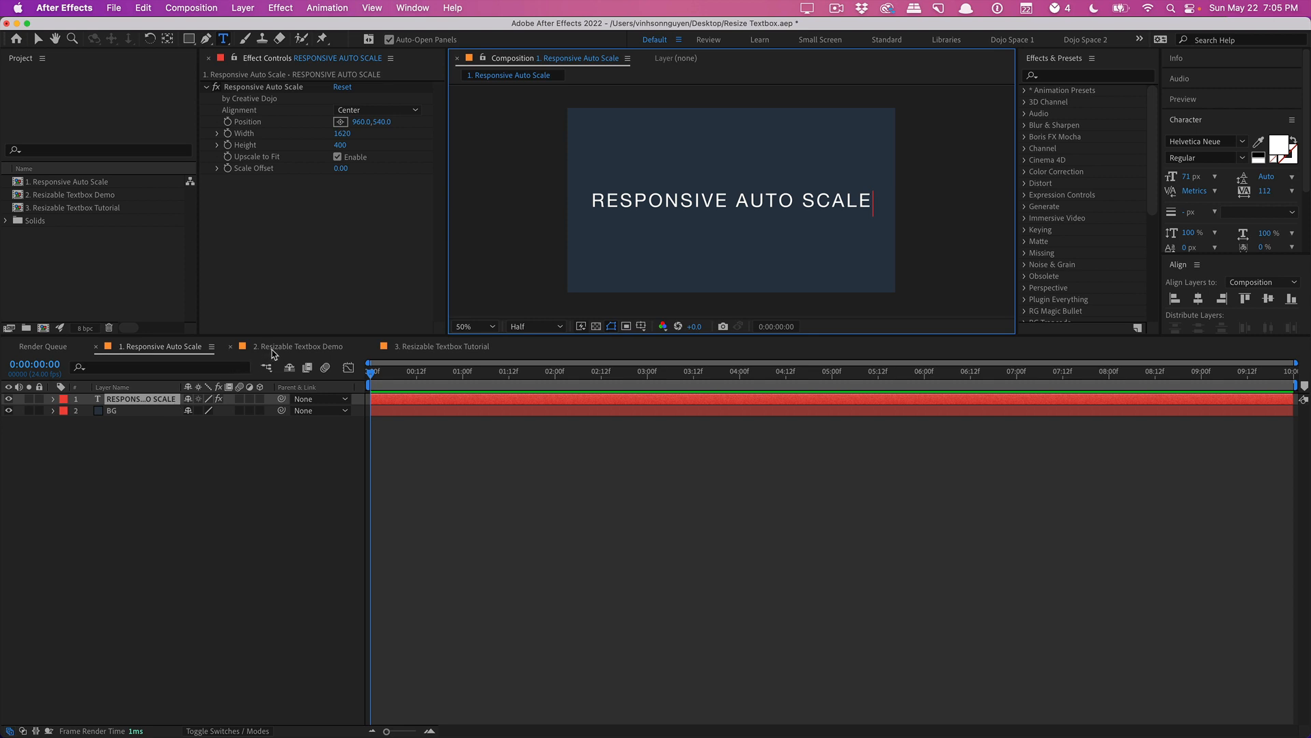
# - In Resizable Textbox Demo, draw a test paragraph box reading 'THIS IS AN AFTER EFFECT' and narrow it
pyautogui.click(297, 346)
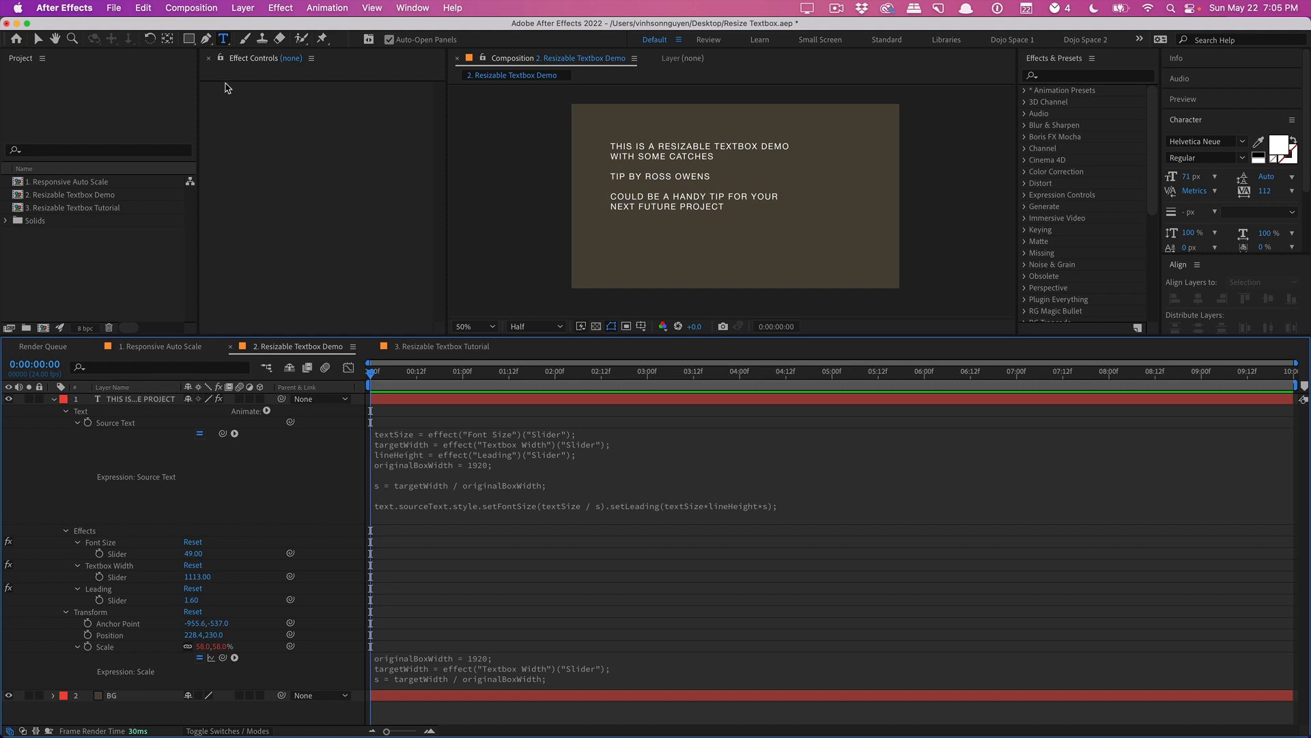
pyautogui.moveTo(618, 233)
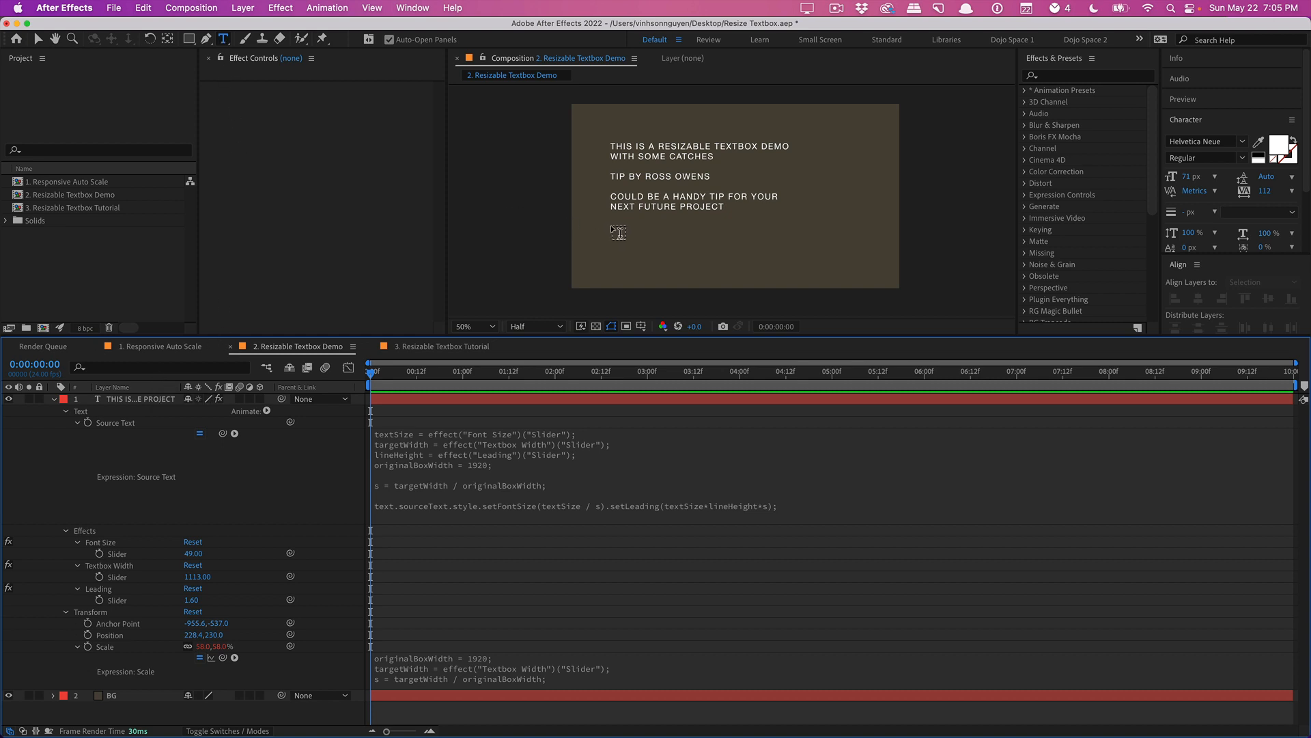
pyautogui.moveTo(617, 232); pyautogui.dragTo(807, 280)
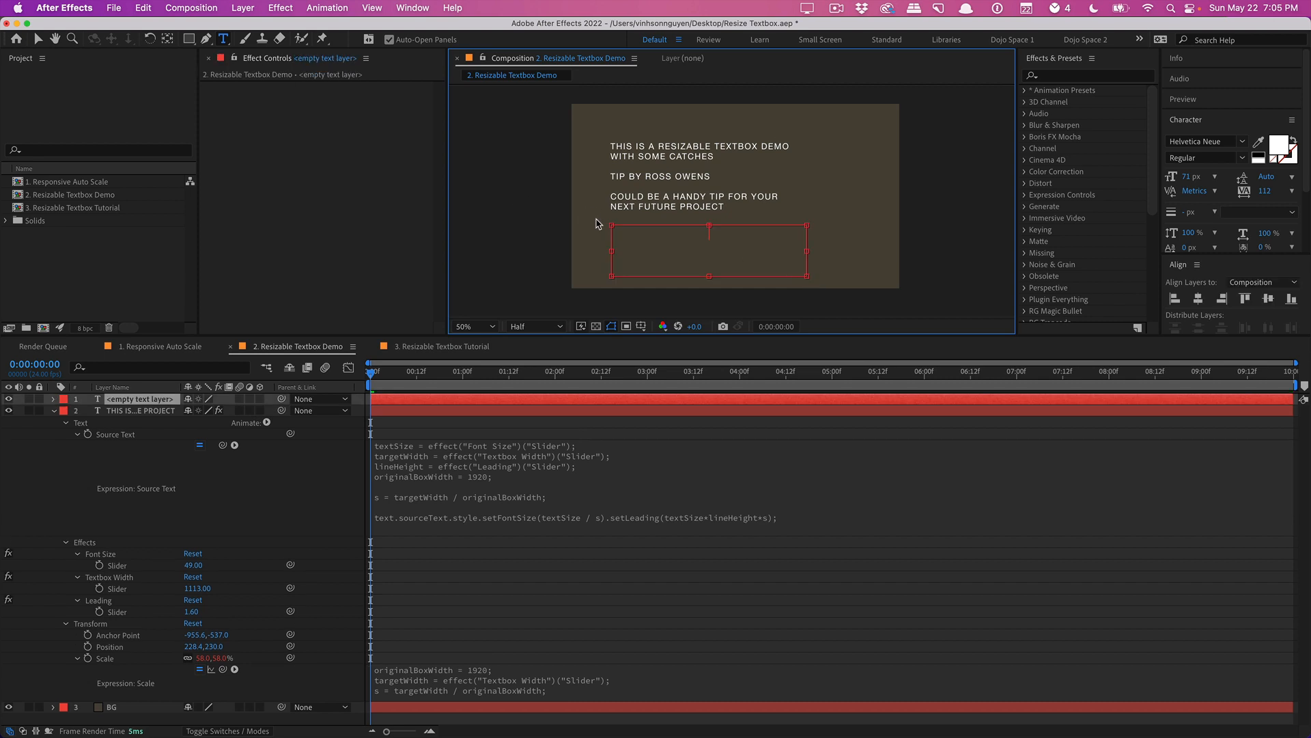
pyautogui.moveTo(801, 286)
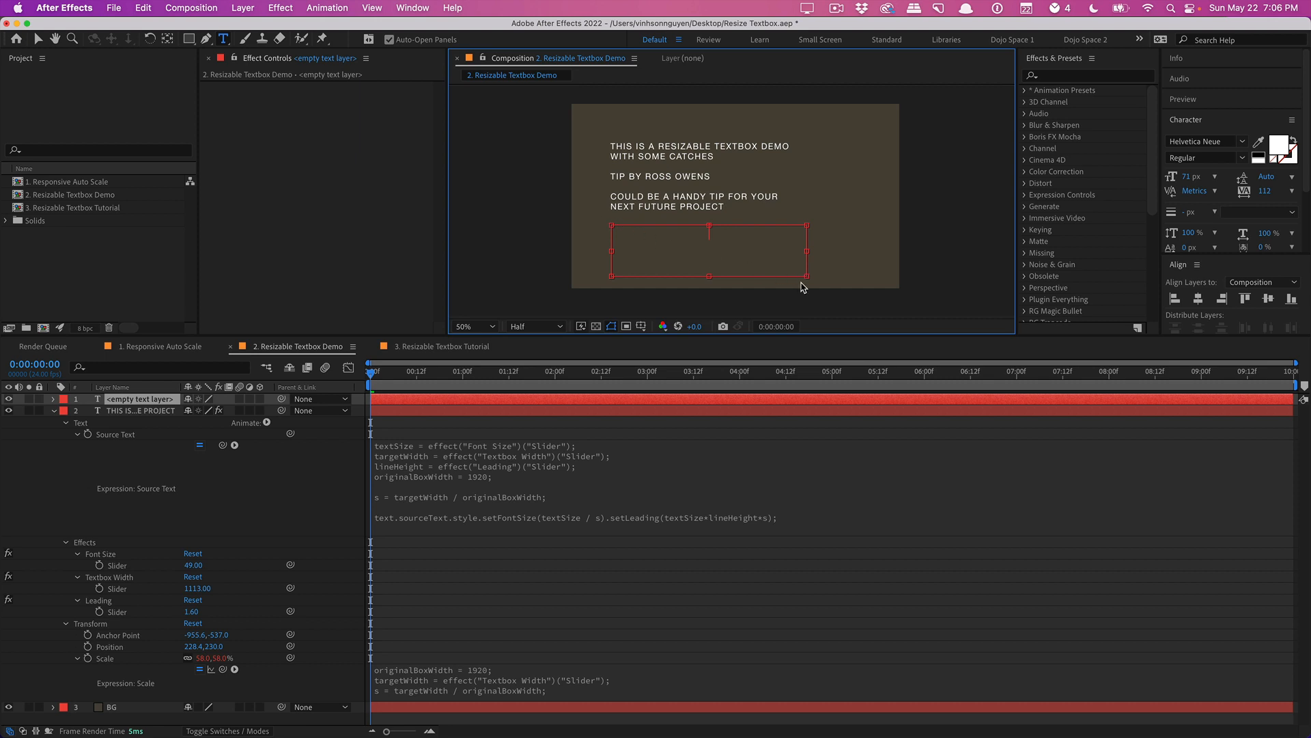
pyautogui.write('TH')
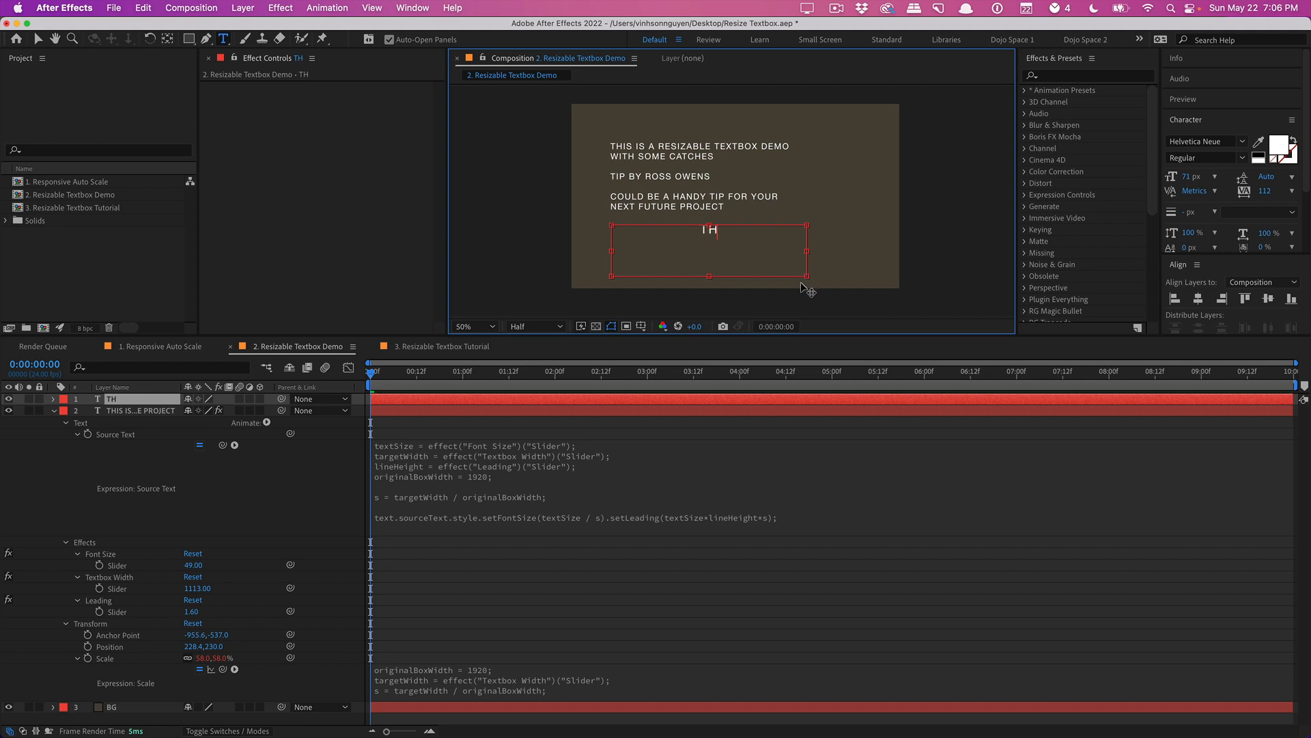
pyautogui.write('THIS IS AN AFTER EFFECTS TEXT LAYER')
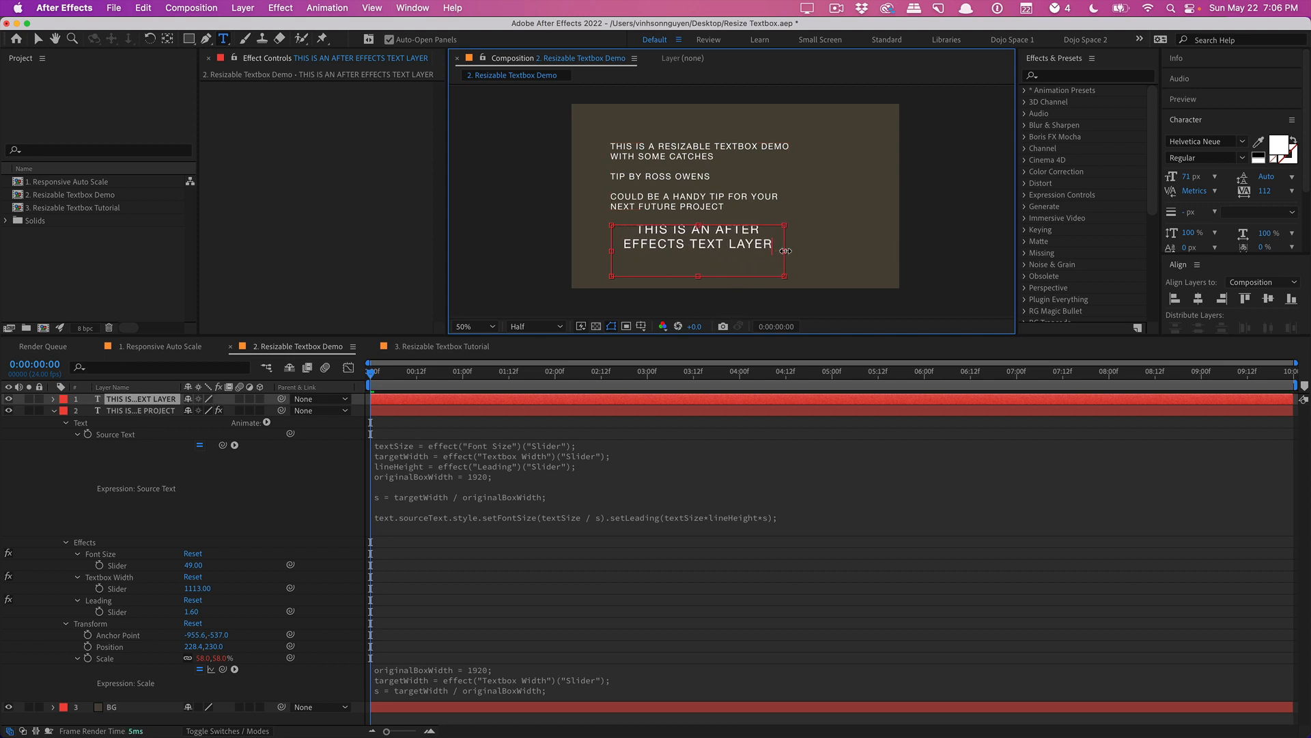
pyautogui.moveTo(783, 250); pyautogui.dragTo(798, 250)
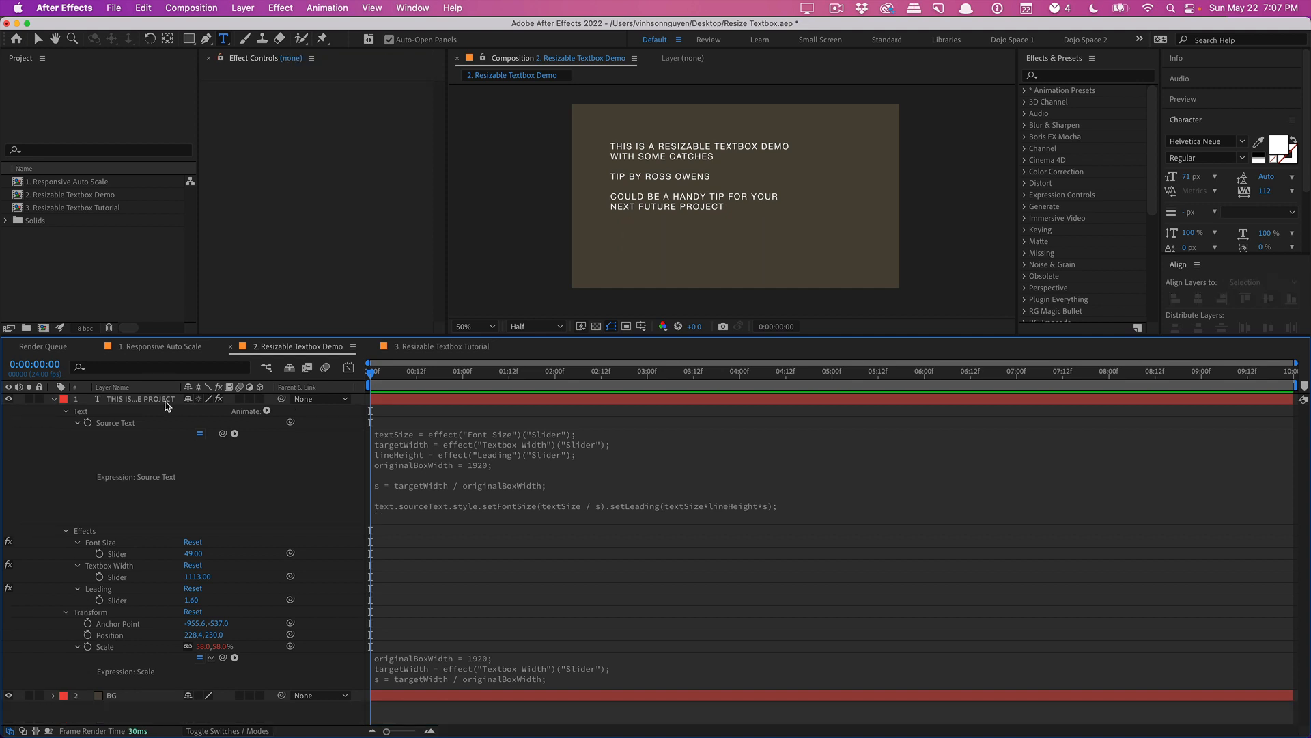
# - Select the demo paragraph layer to show its Font Size, Textbox Width and Leading sliders
pyautogui.click(139, 399)
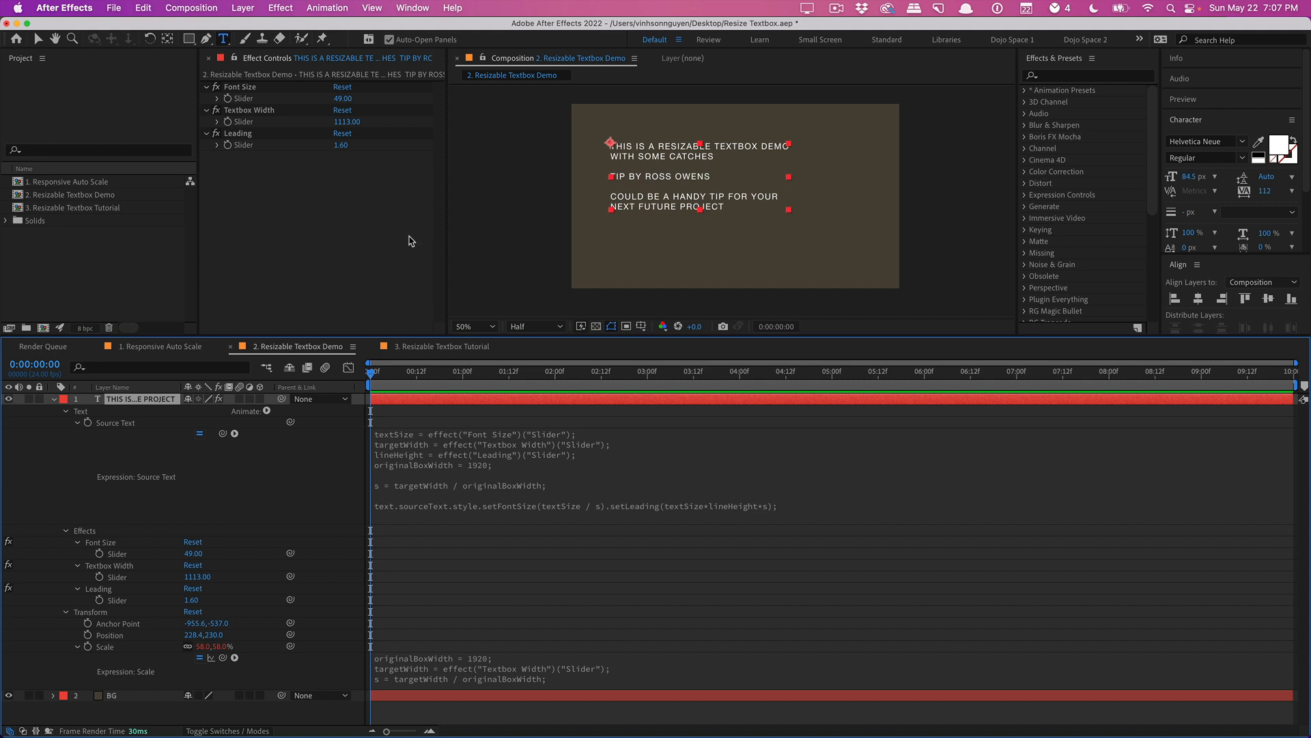
pyautogui.moveTo(346, 210)
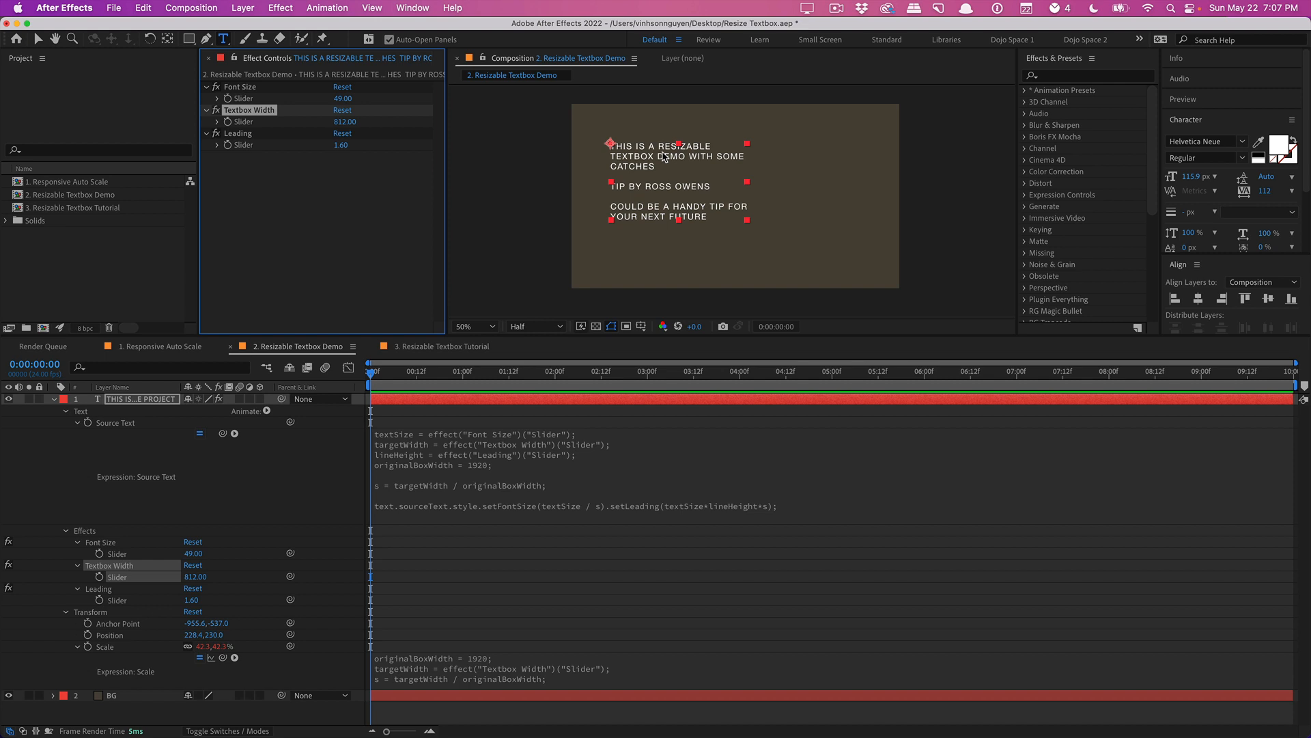
pyautogui.moveTo(364, 194)
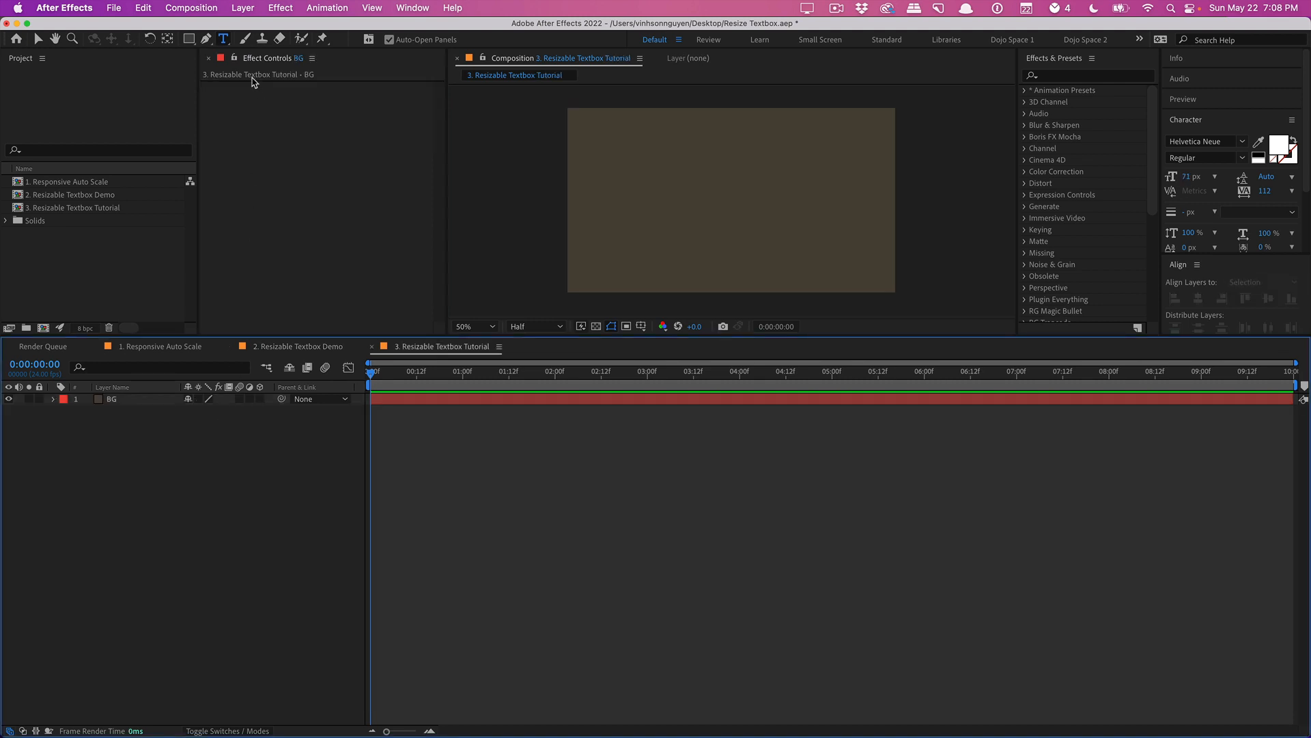
pyautogui.moveTo(570, 114)
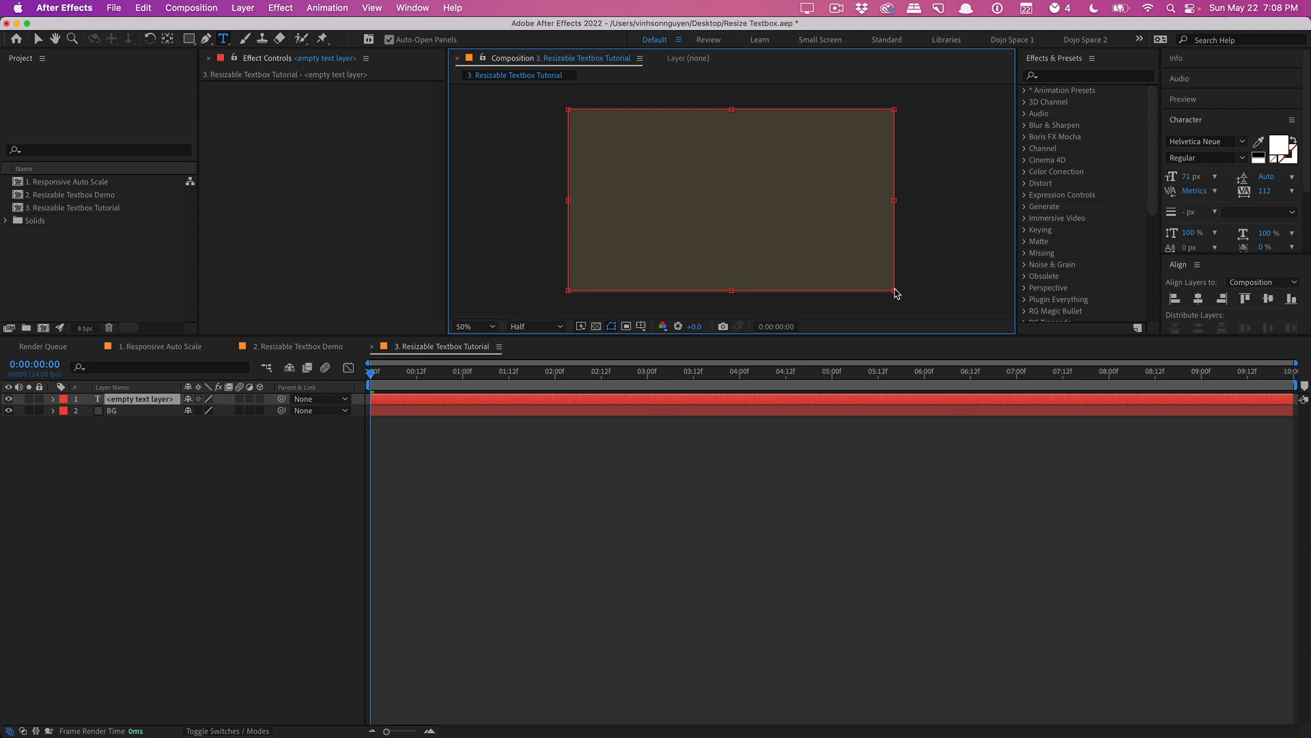
# - Type 'THIS IS SOME TEXT FROM AFTER EFFECTS IT SHOULD RESIZE' into the tutorial paragraph box
pyautogui.write('THIS IS')
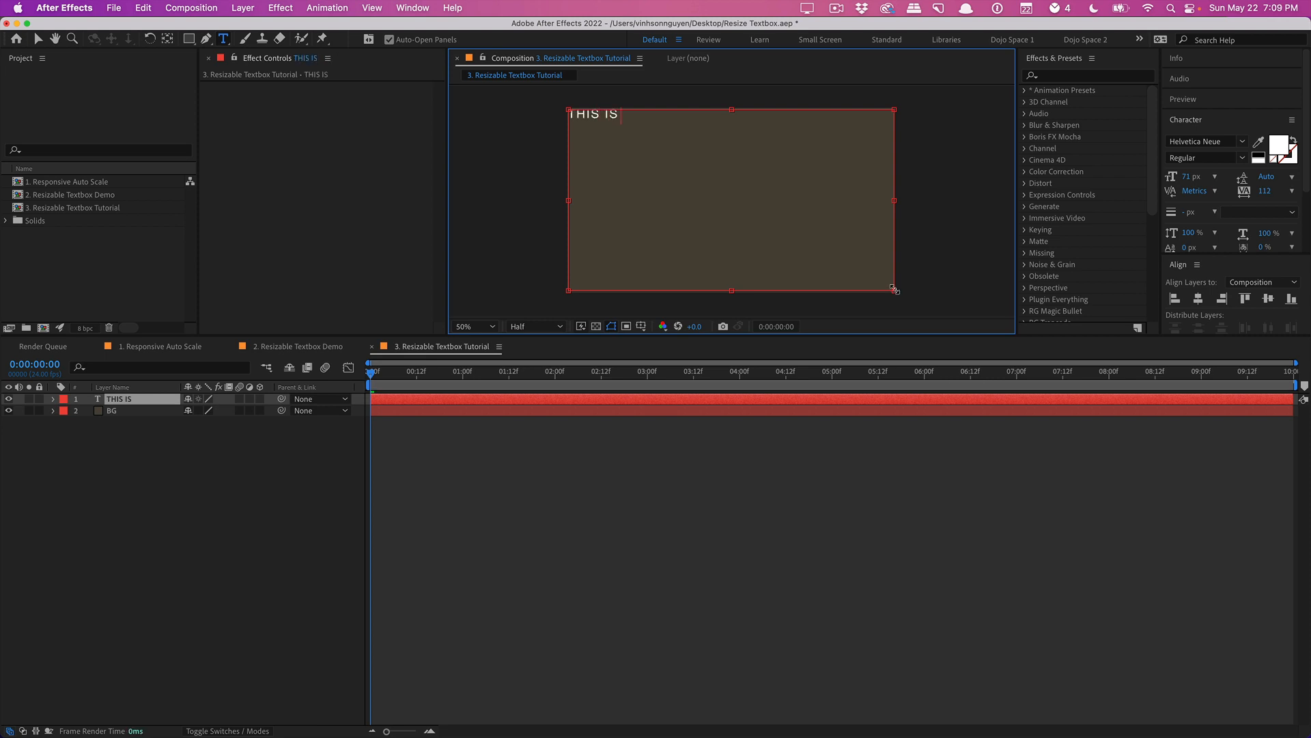
pyautogui.write('SOME TEXT FROM AFTER EFFECTS')
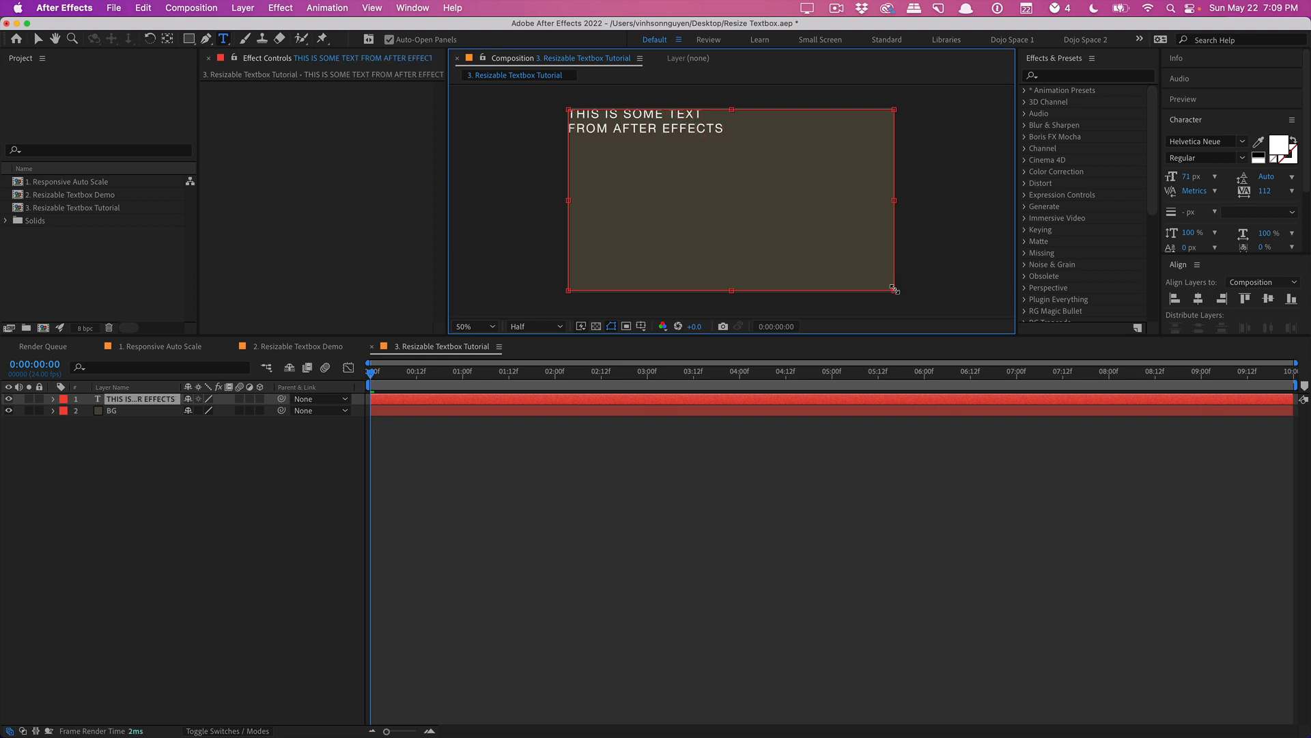
pyautogui.write('IT SHOULD RESIZE')
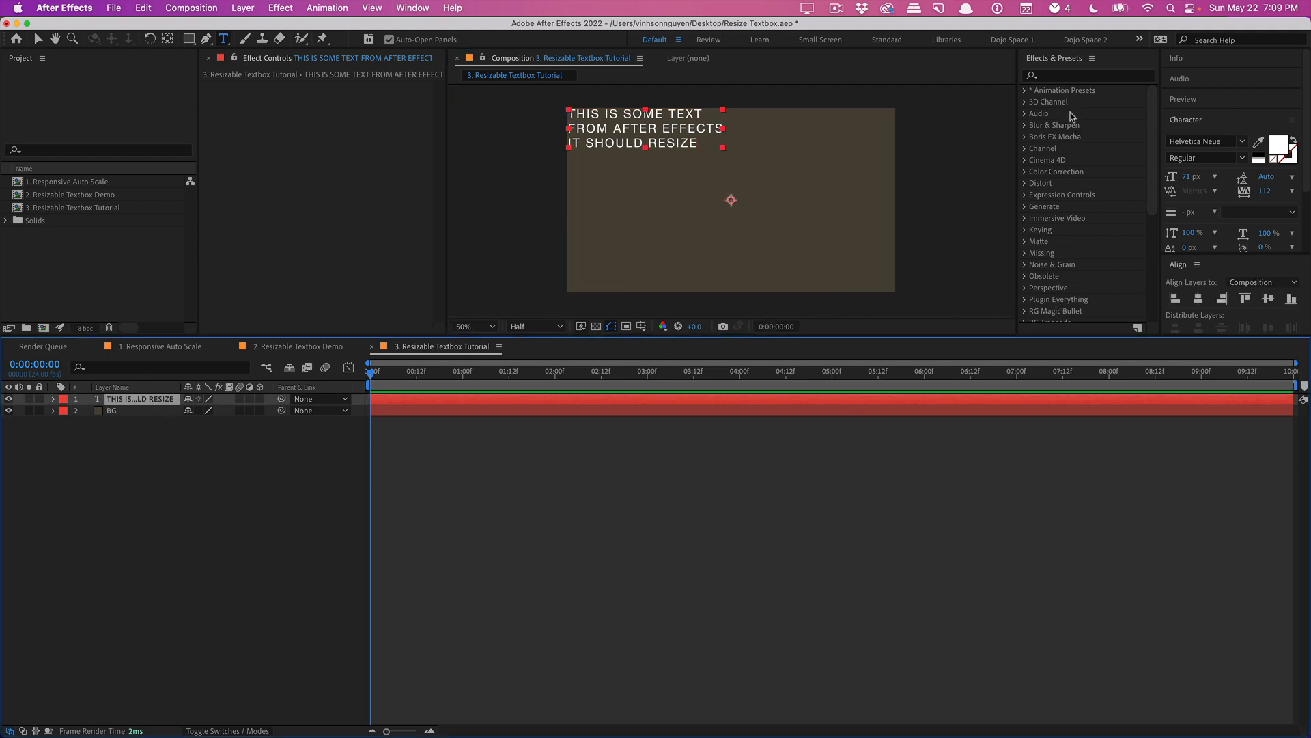
# - Search Effects & Presets for Slider Control, apply it, and rename the first slider
pyautogui.write('slider')
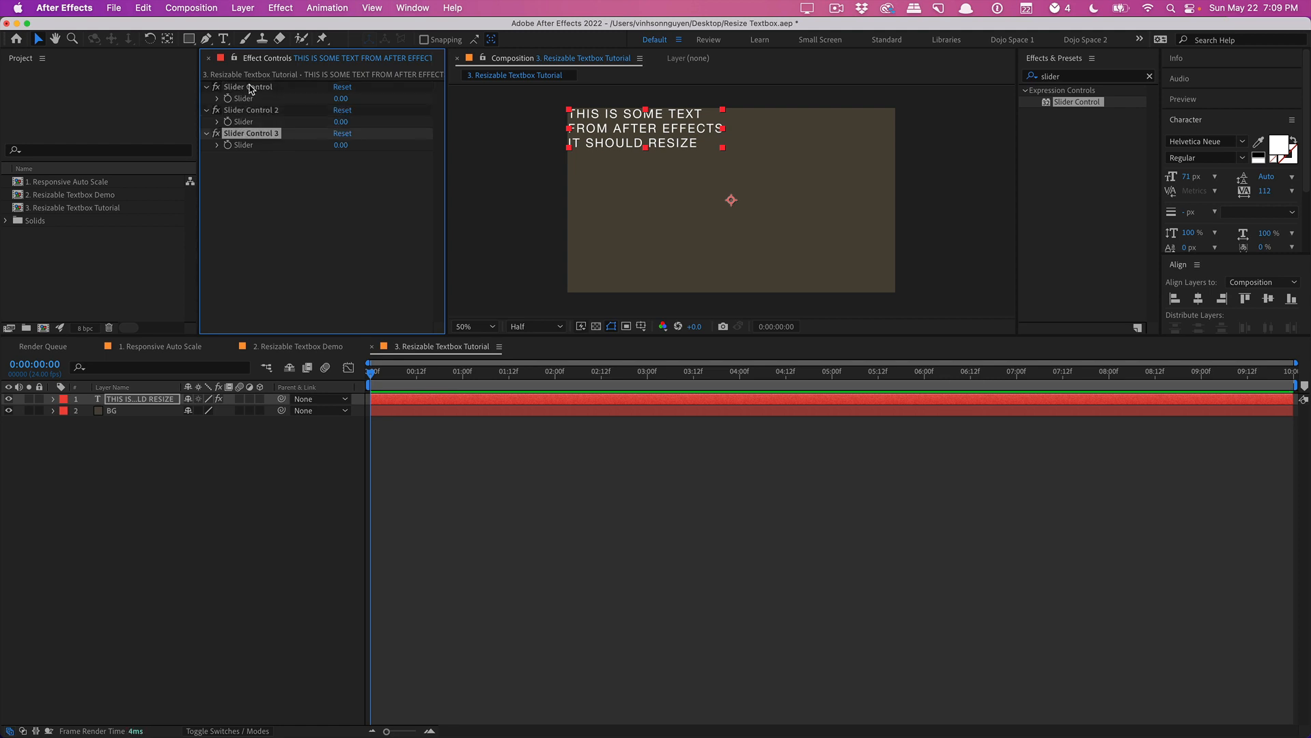
pyautogui.doubleClick(248, 86)
pyautogui.write('Font Size')
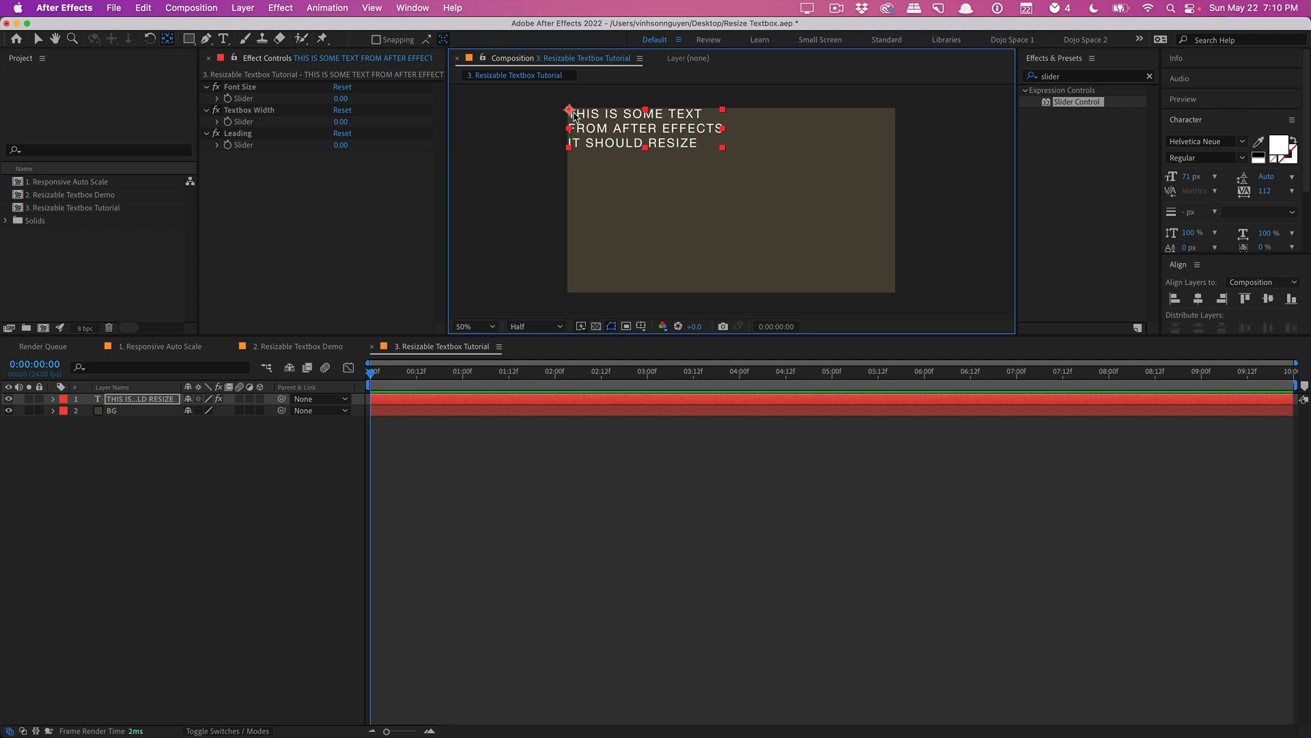
# - Zoom the Composition viewer in and back out to check the anchor point
pyautogui.click(473, 325)
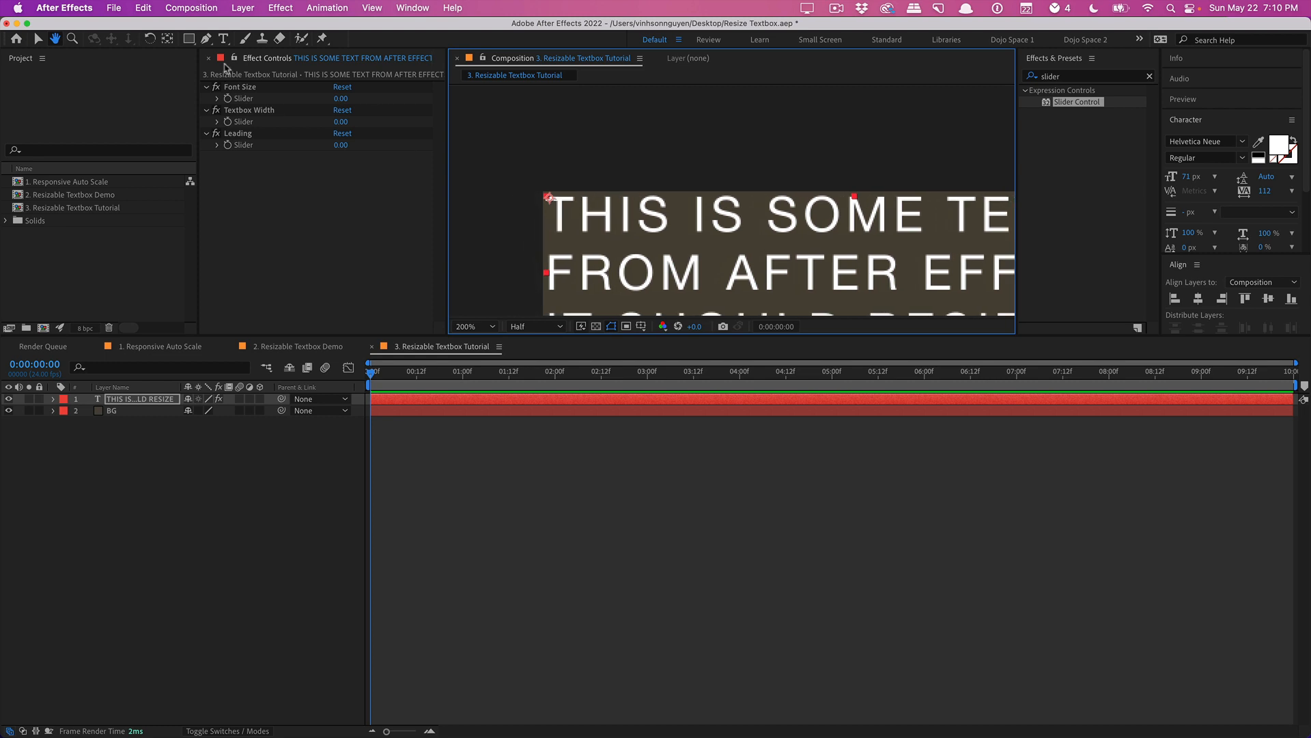
pyautogui.click(473, 325)
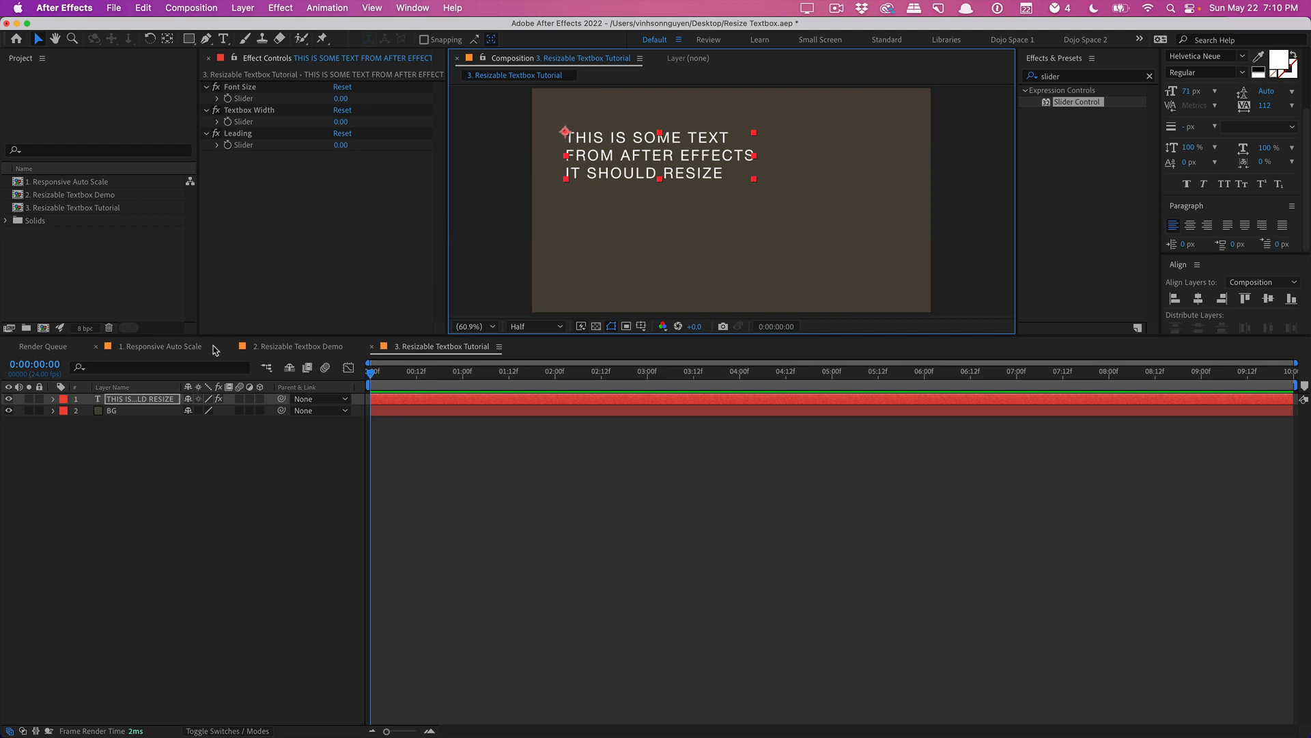
# - Add a Source Text expression setting textSize = effect("Font Size")("Slider") and targetWidth
pyautogui.click(52, 399)
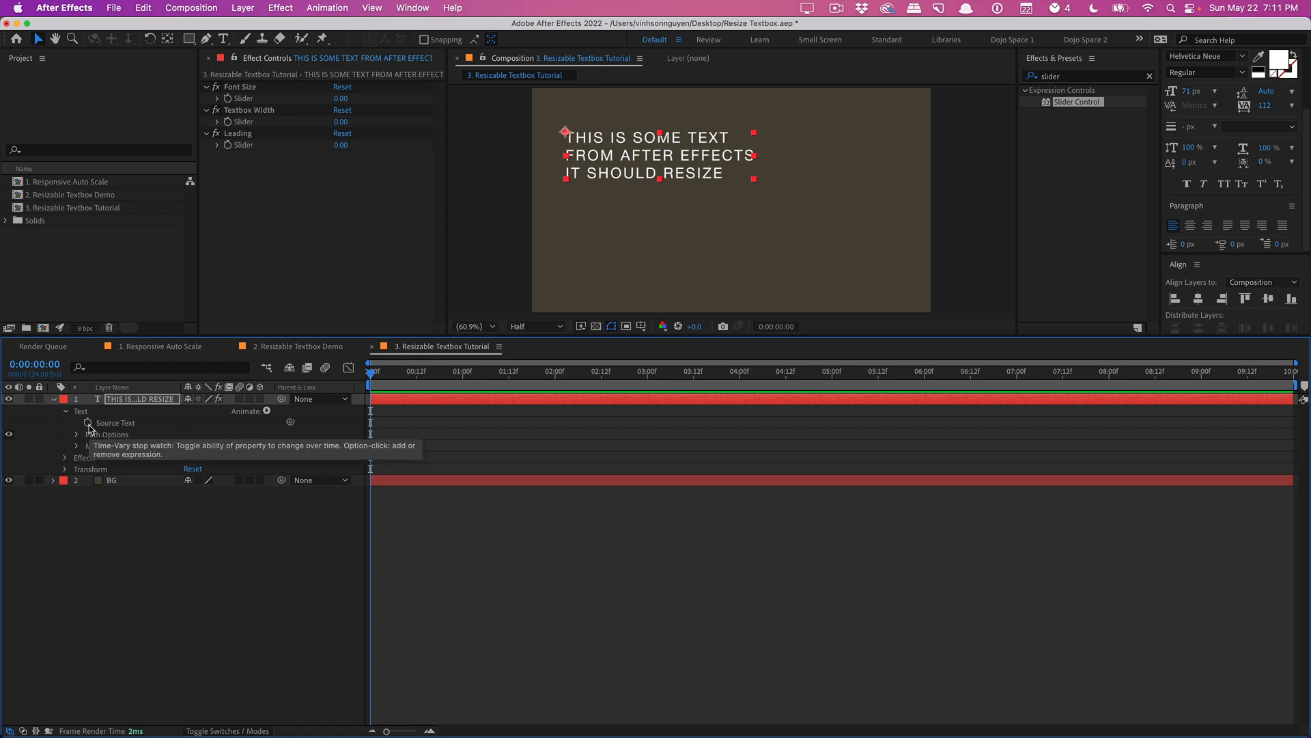
pyautogui.click(87, 426)
pyautogui.write('text')
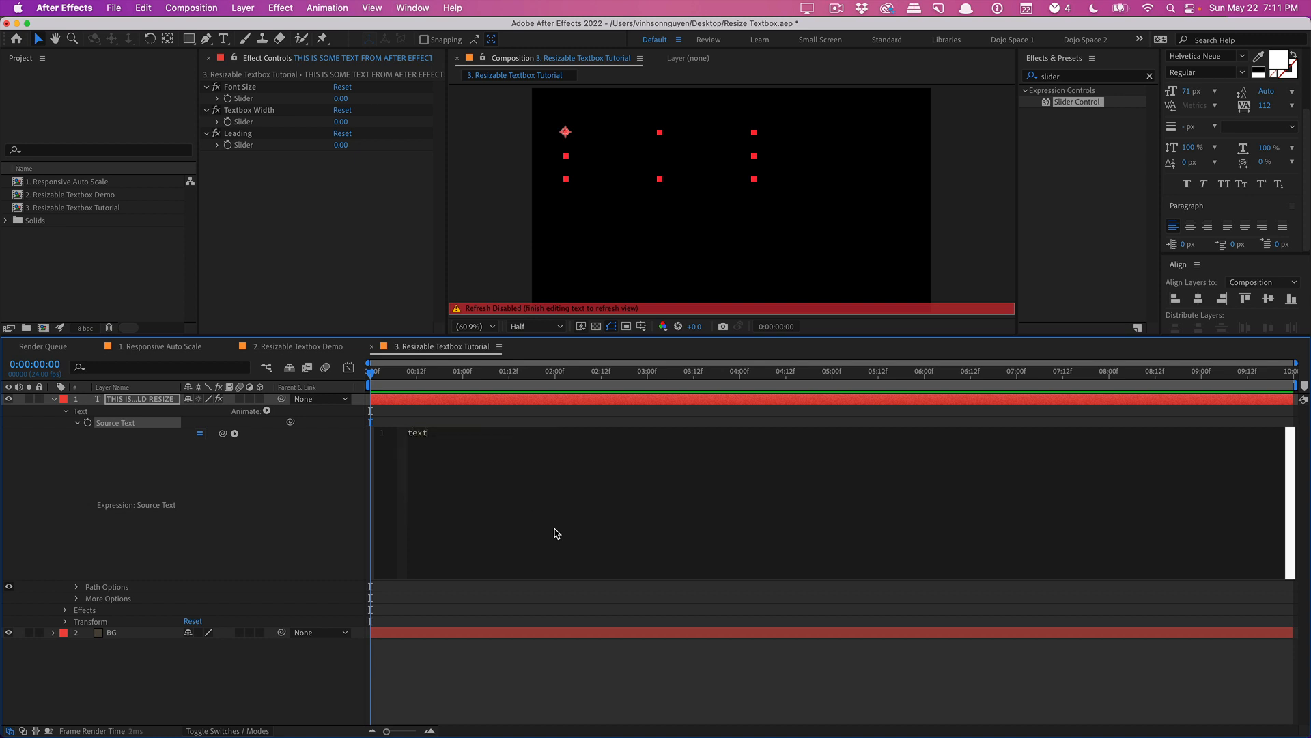
pyautogui.write('Size')
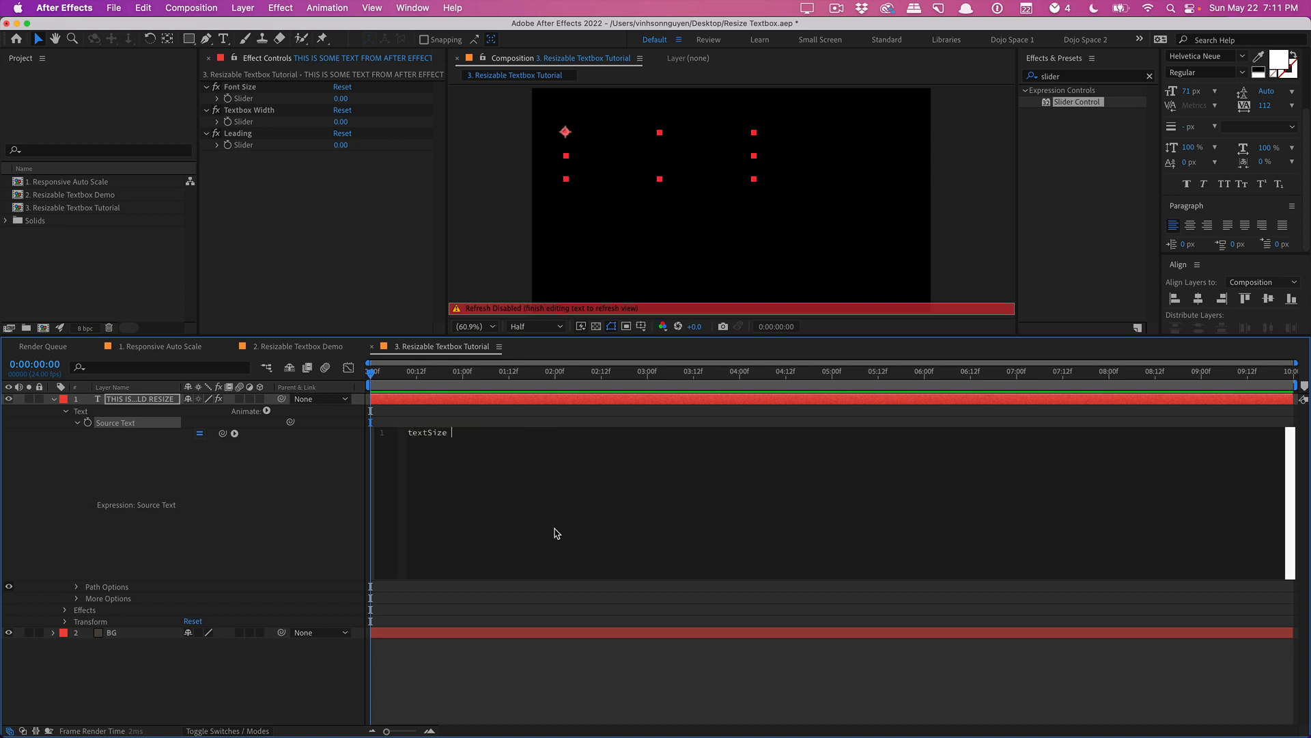
pyautogui.write('=')
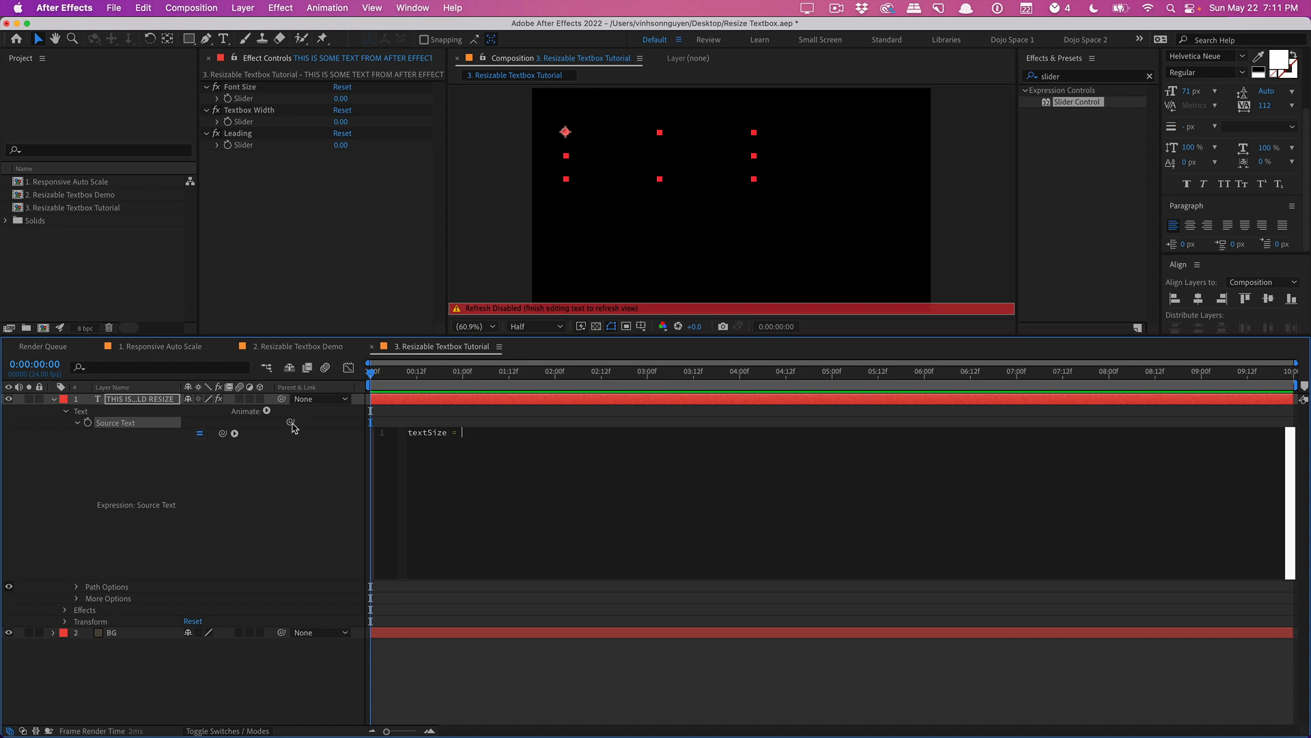
pyautogui.write('effect("Font Size")("Slider")')
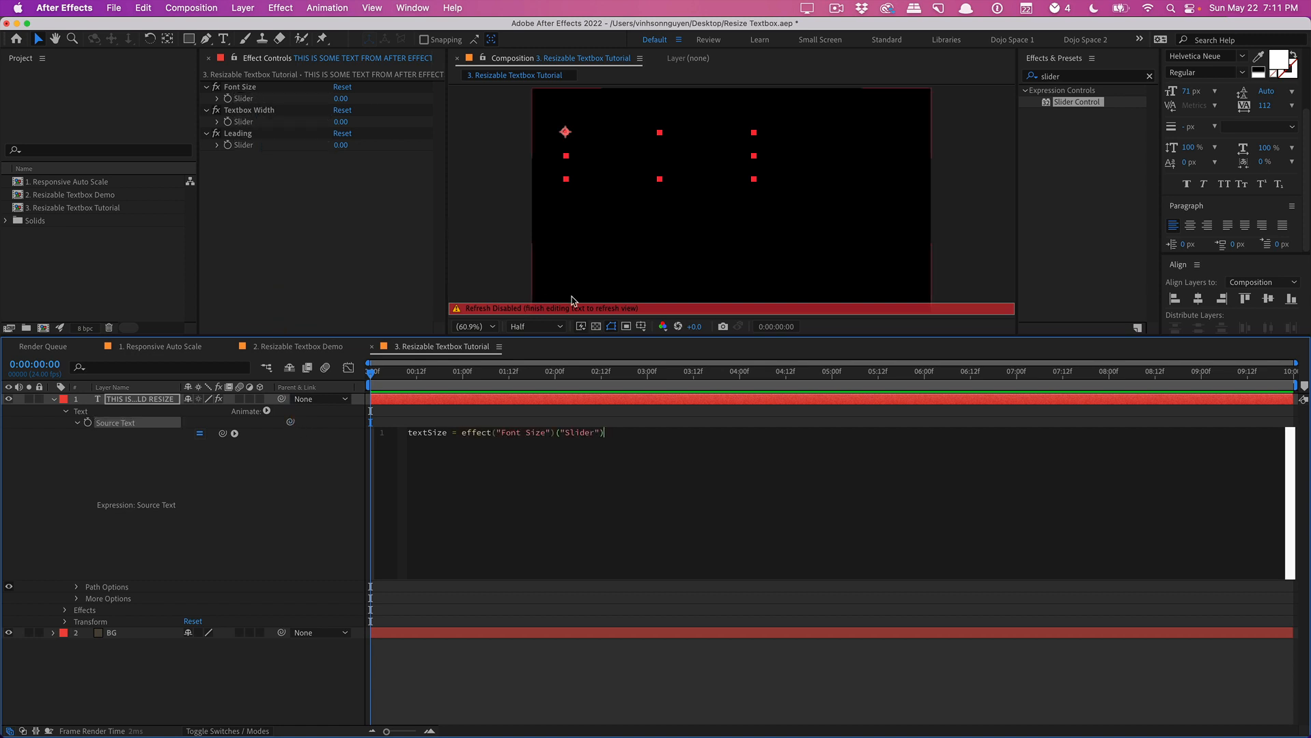
pyautogui.write('targetWidth = effect("Textbox Width")("Slider");')
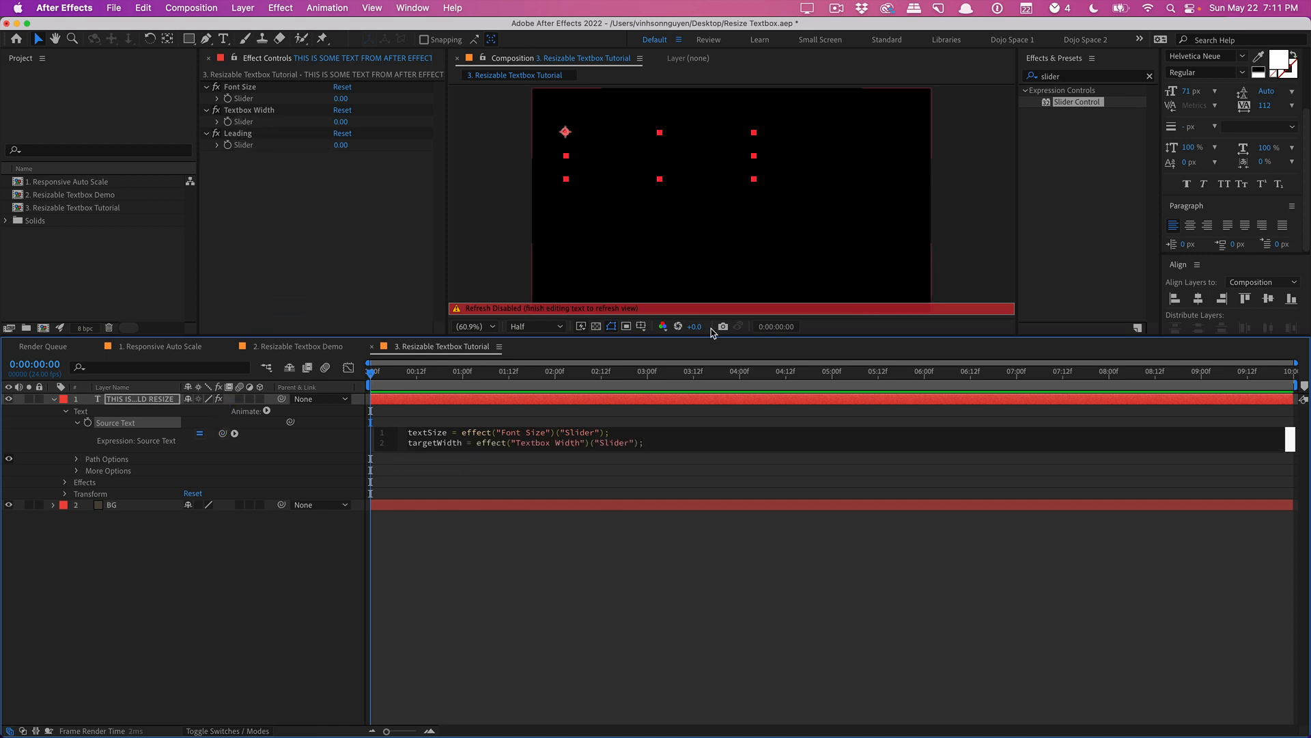
pyautogui.press('enter')
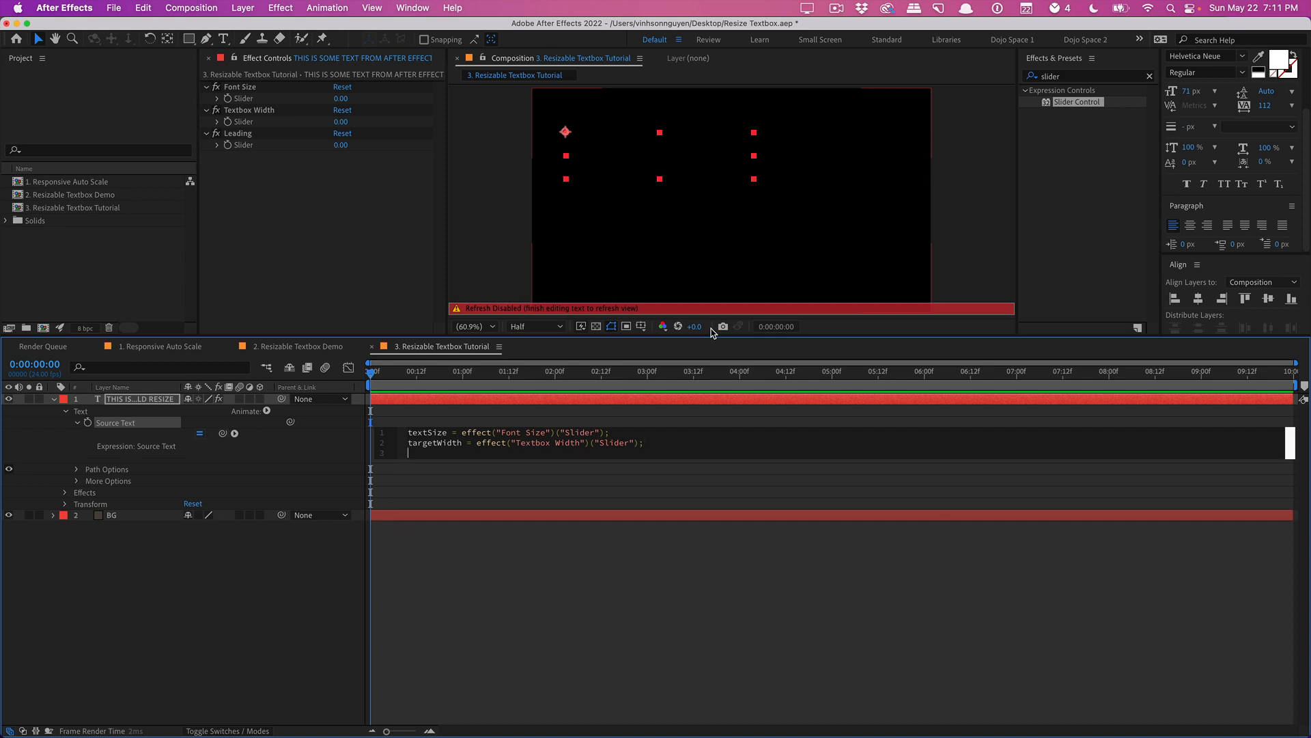
# - Add lineHeight, originalBoxWidth = 1920 and s = targetWidth / originalBoxWidth lines to the expression
pyautogui.write('l')
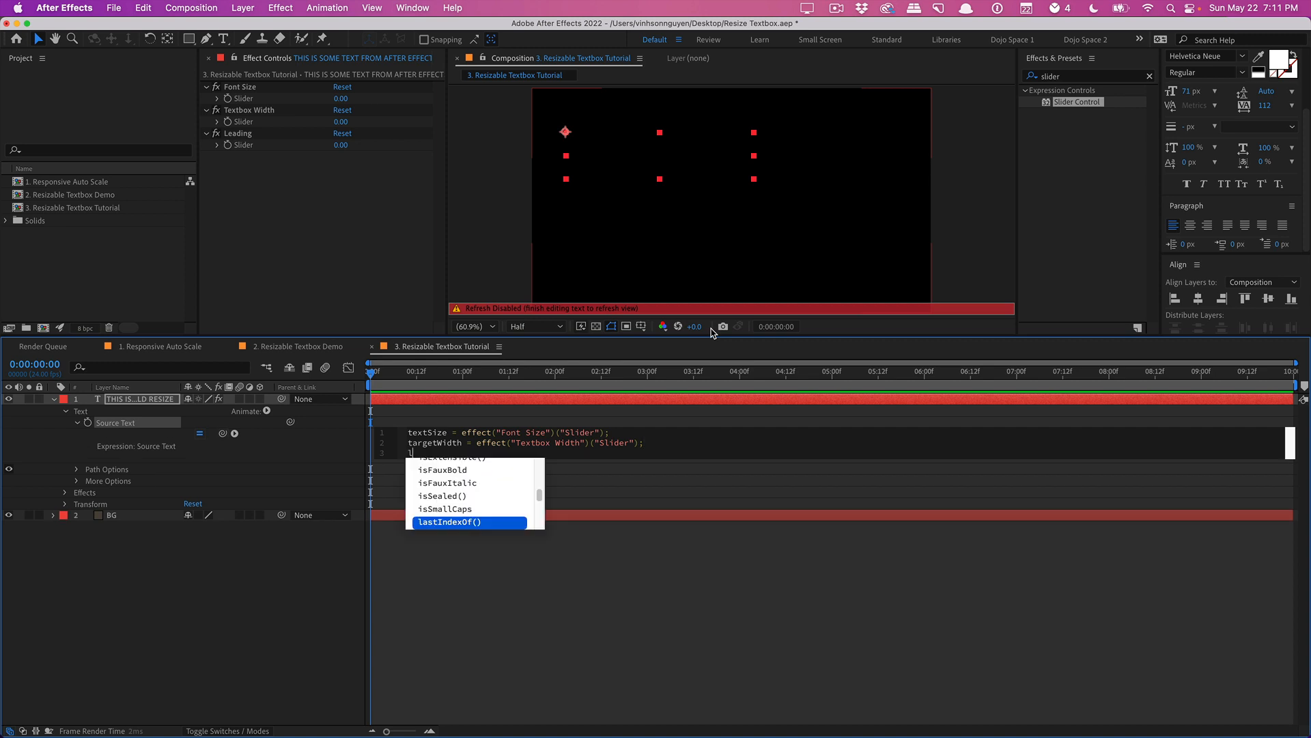
pyautogui.write('ineHeight = effect("Leading")("Slider");')
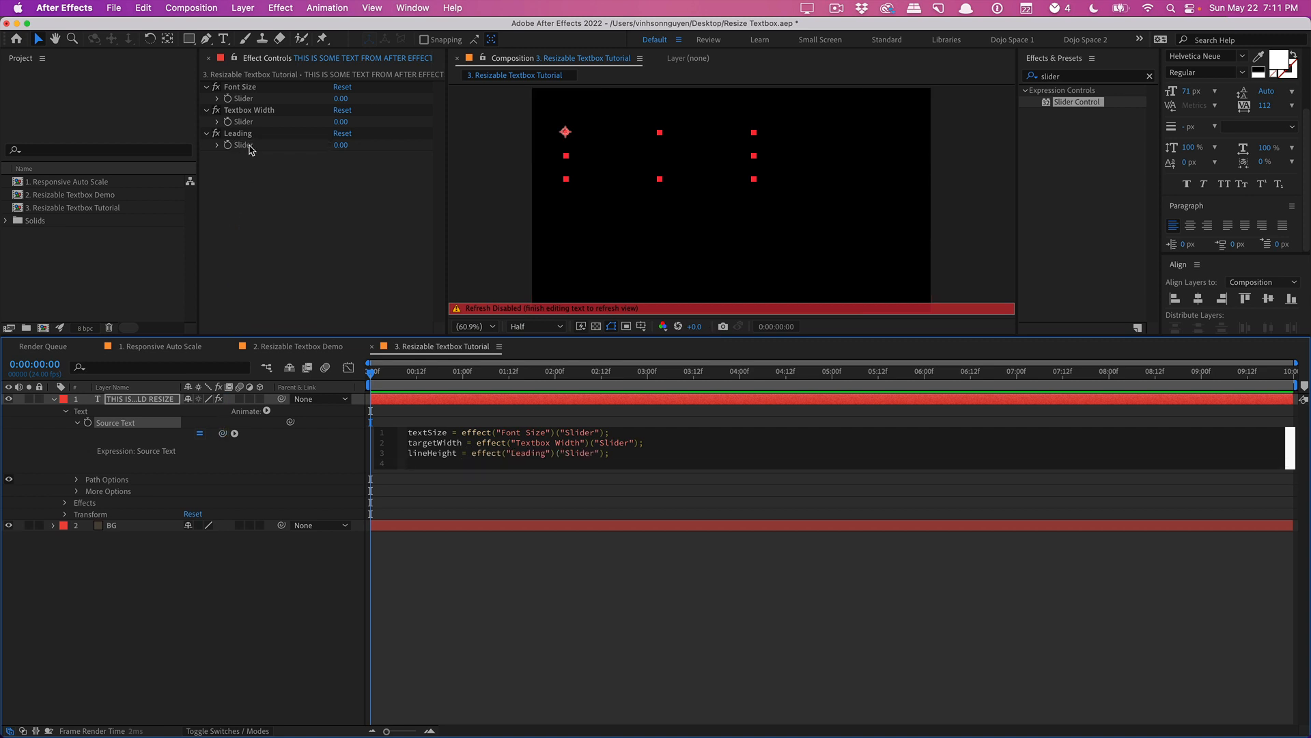
pyautogui.write('originalBox')
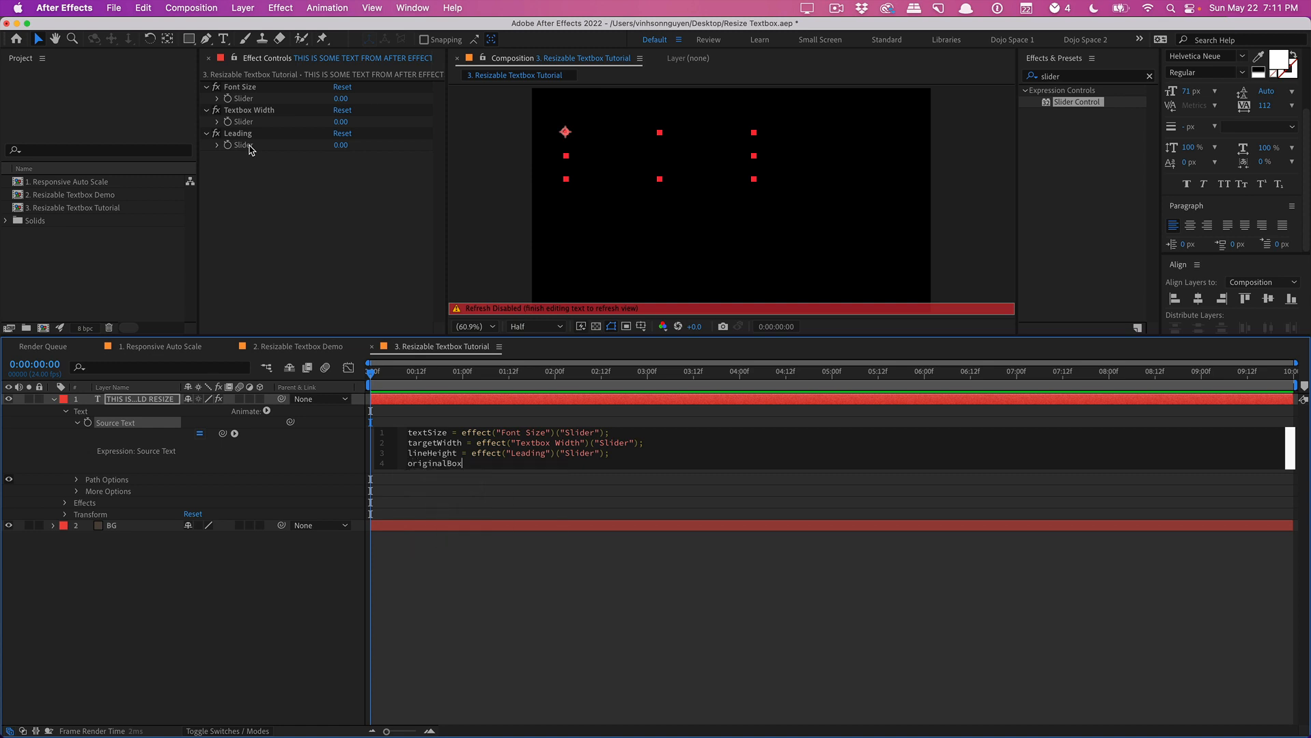
pyautogui.write('Width = 1920;')
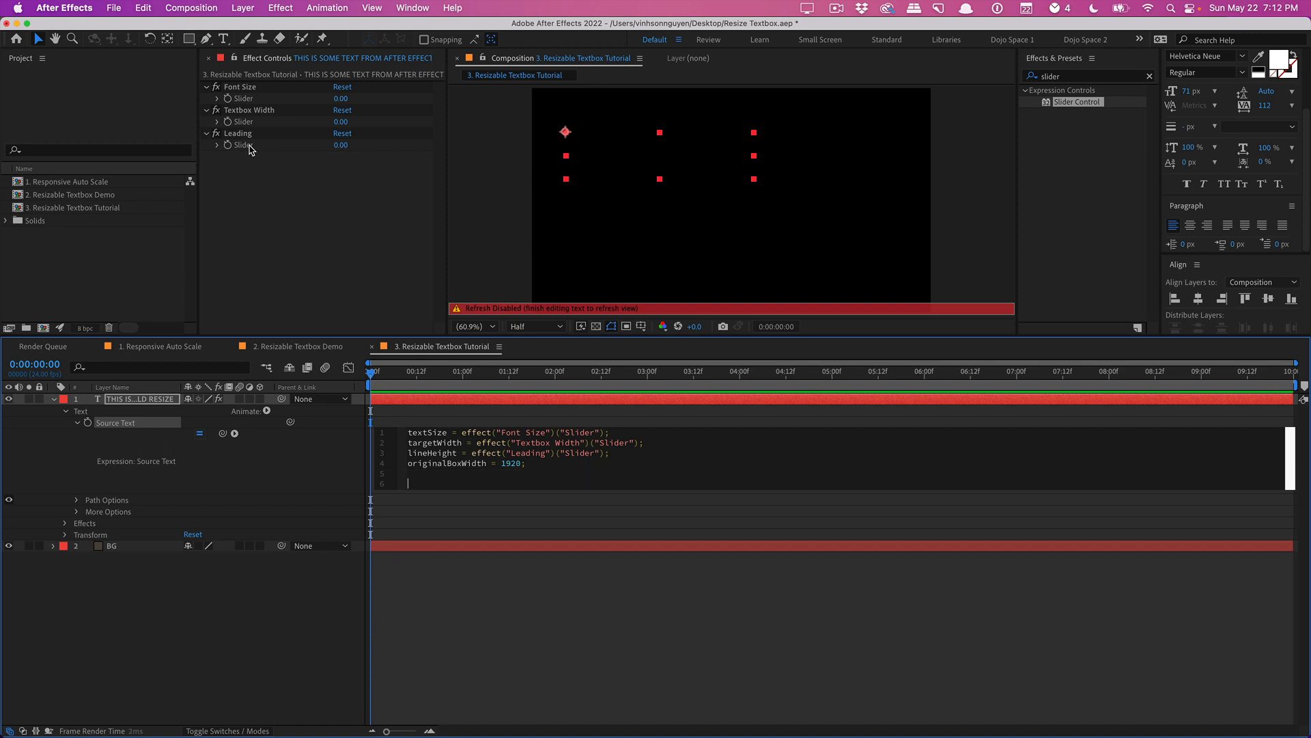
pyautogui.write('s = t')
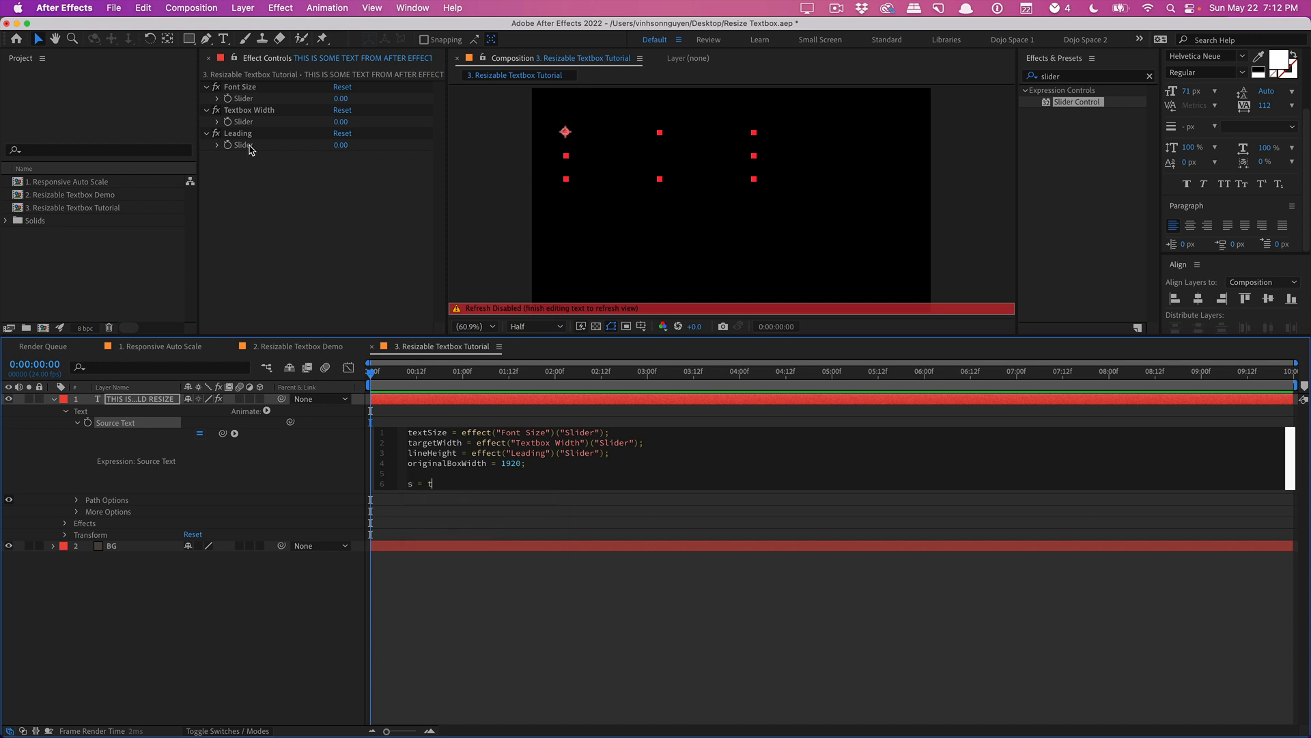
pyautogui.write('argetWidth /')
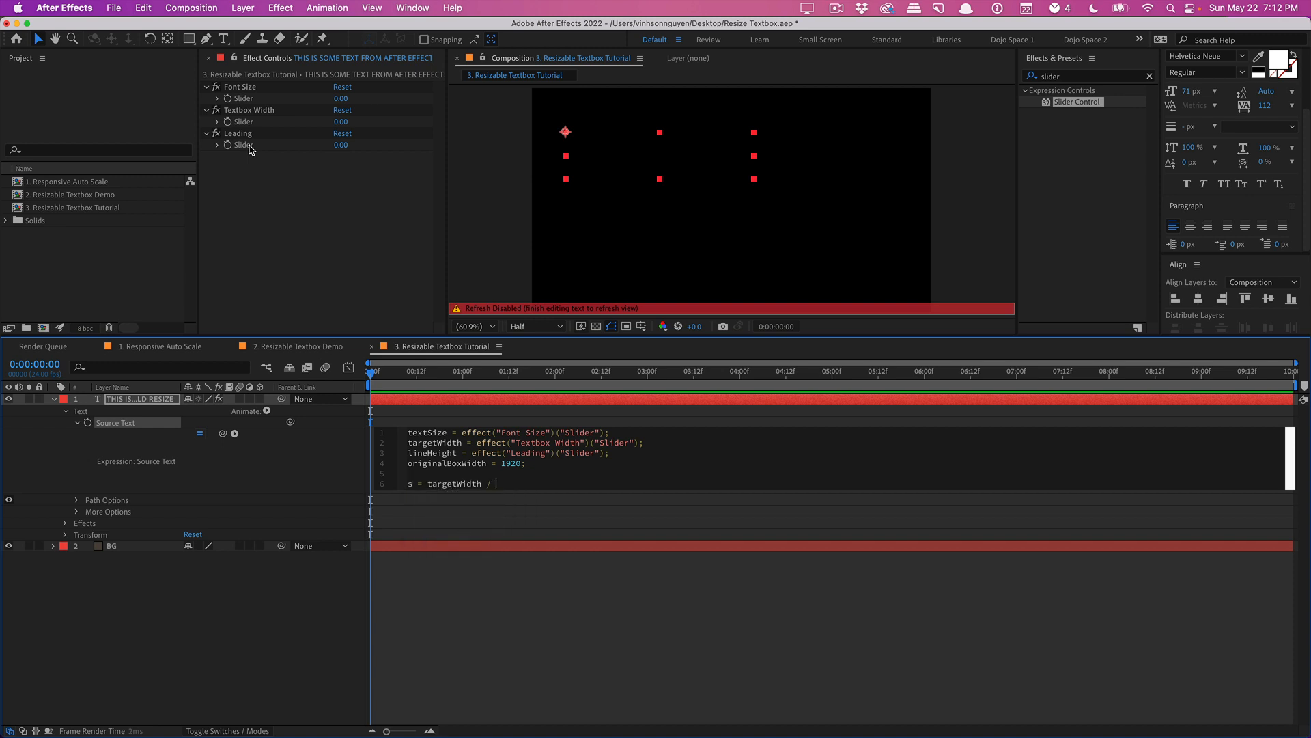
pyautogui.write('originalBoxWidth;')
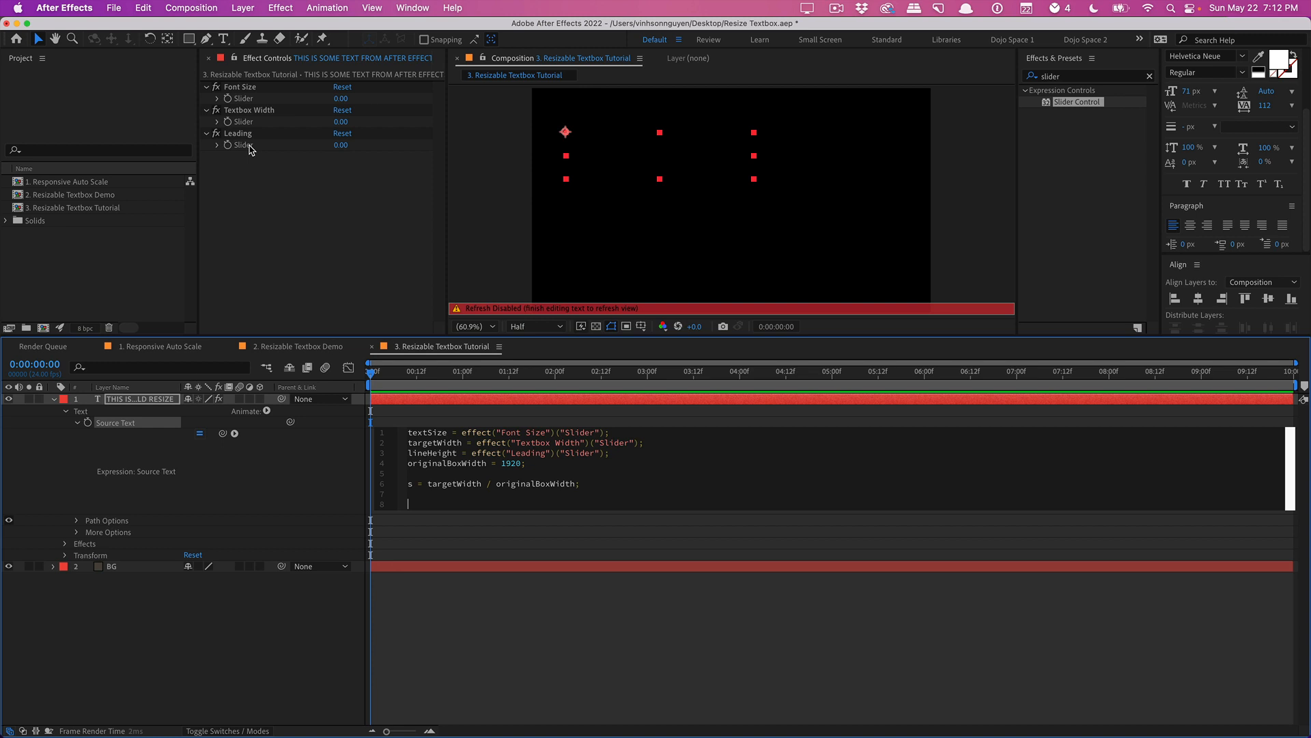
pyautogui.write('text.sor')
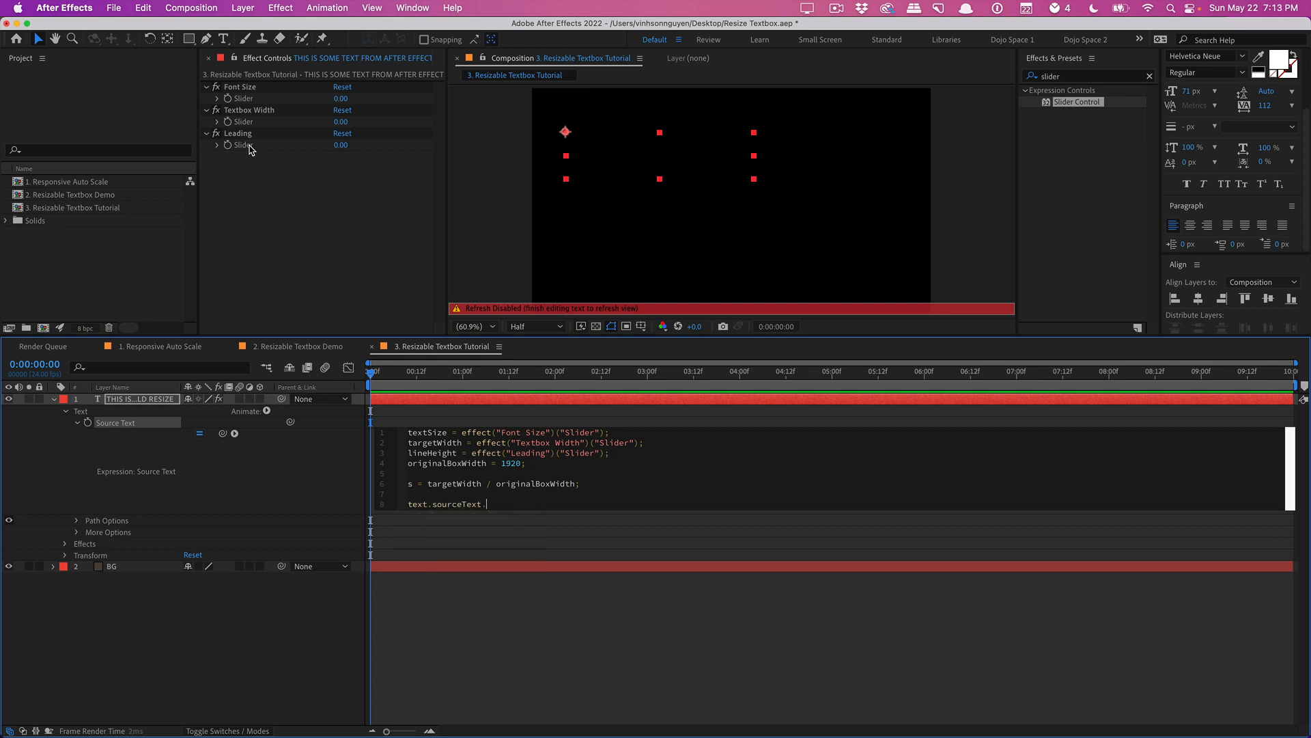
# - Complete the expression line text.sourceText.style.setFontSize(textSize / s);
pyautogui.write('.style.setFontSize')
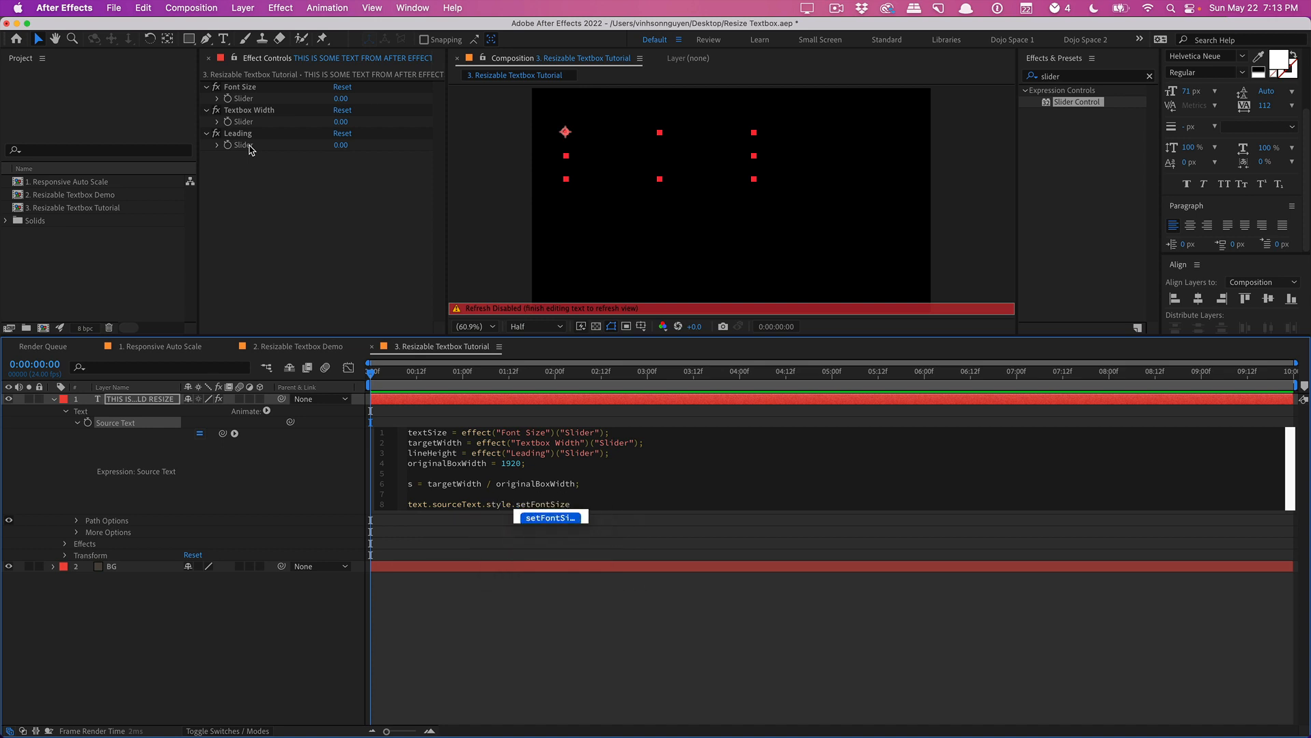
pyautogui.write('()')
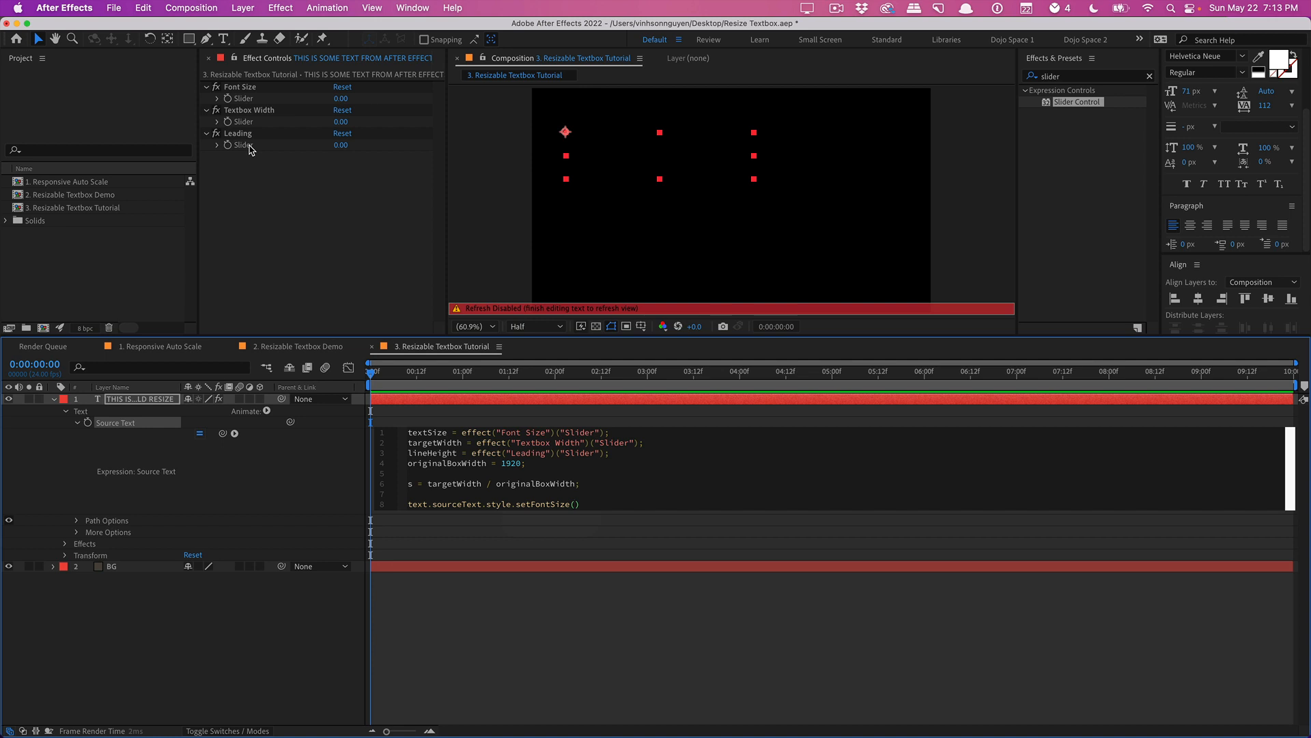
pyautogui.write('textSize /')
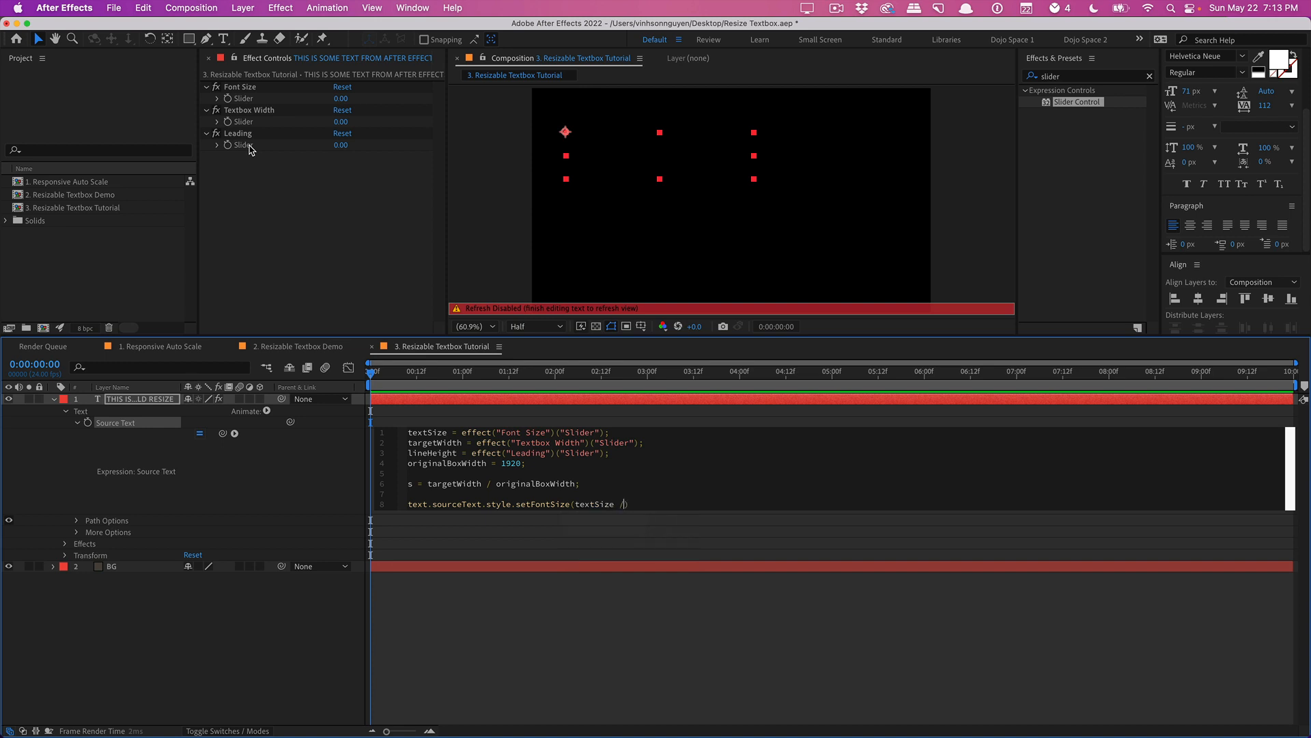
pyautogui.write('s);')
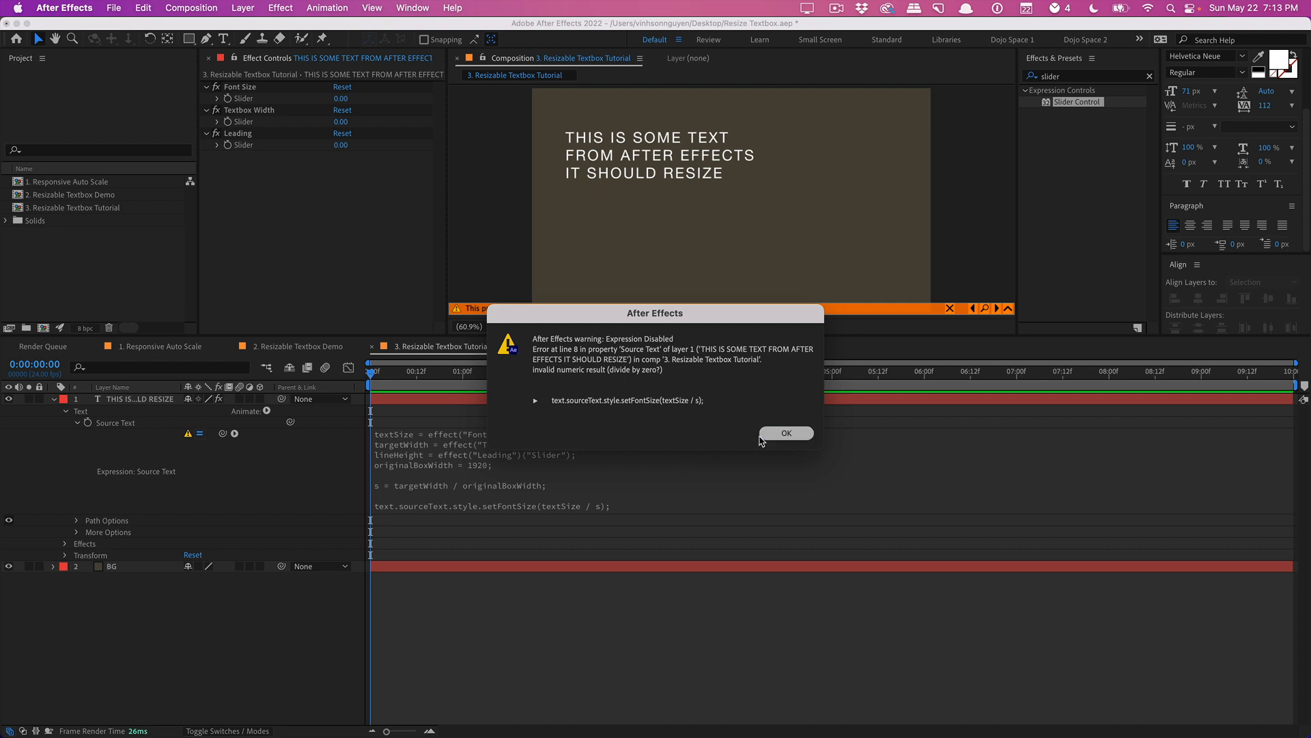
# - Dismiss the divide-by-zero expression warning and start entering the Font Size value
pyautogui.click(785, 432)
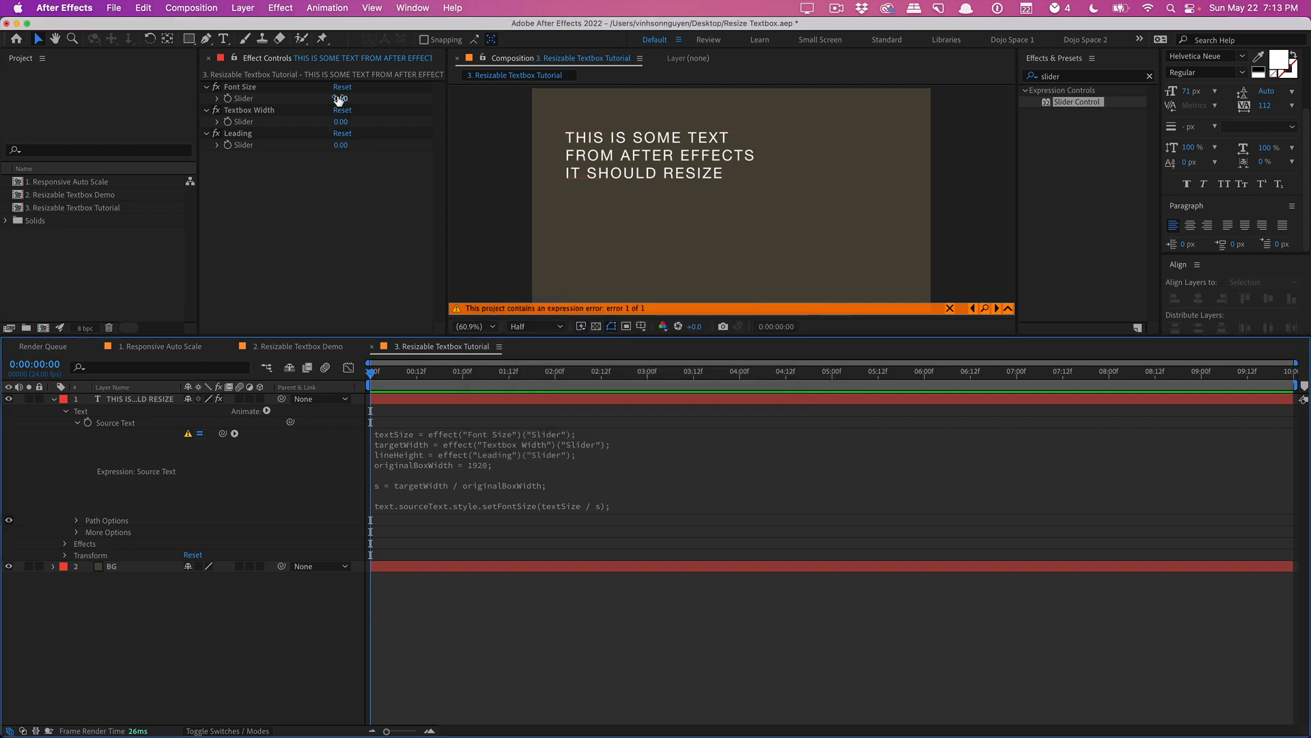
pyautogui.click(347, 98)
pyautogui.write('16')
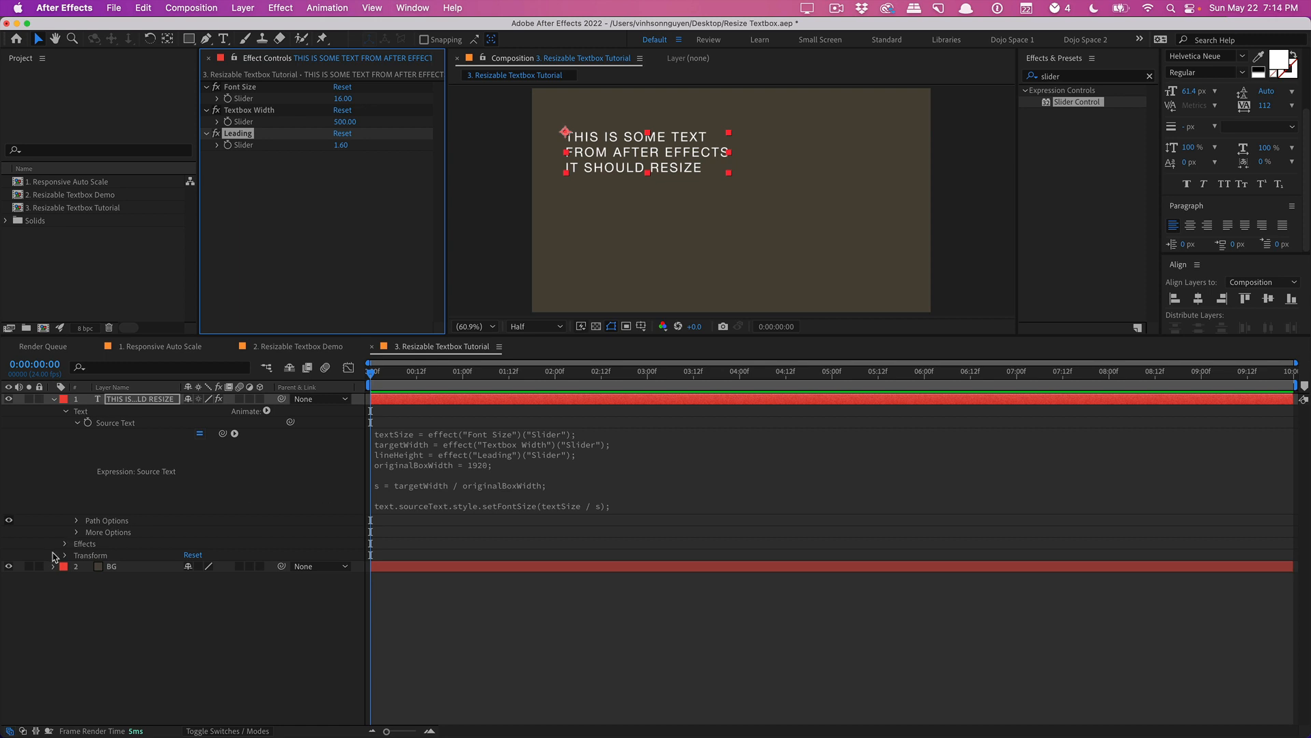
# - Write a Scale expression with originalBoxWidth = 1920 and targetWidth from the Textbox Width slider
pyautogui.click(66, 555)
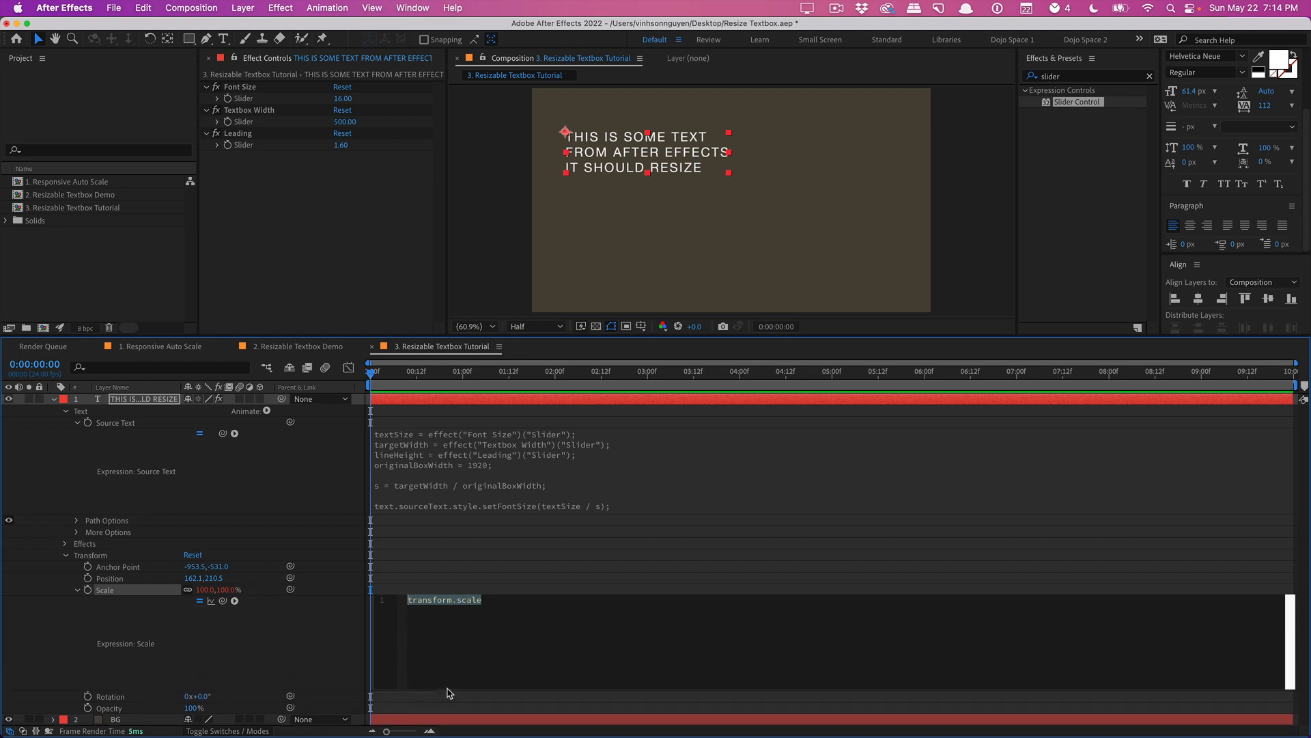
pyautogui.write('ori')
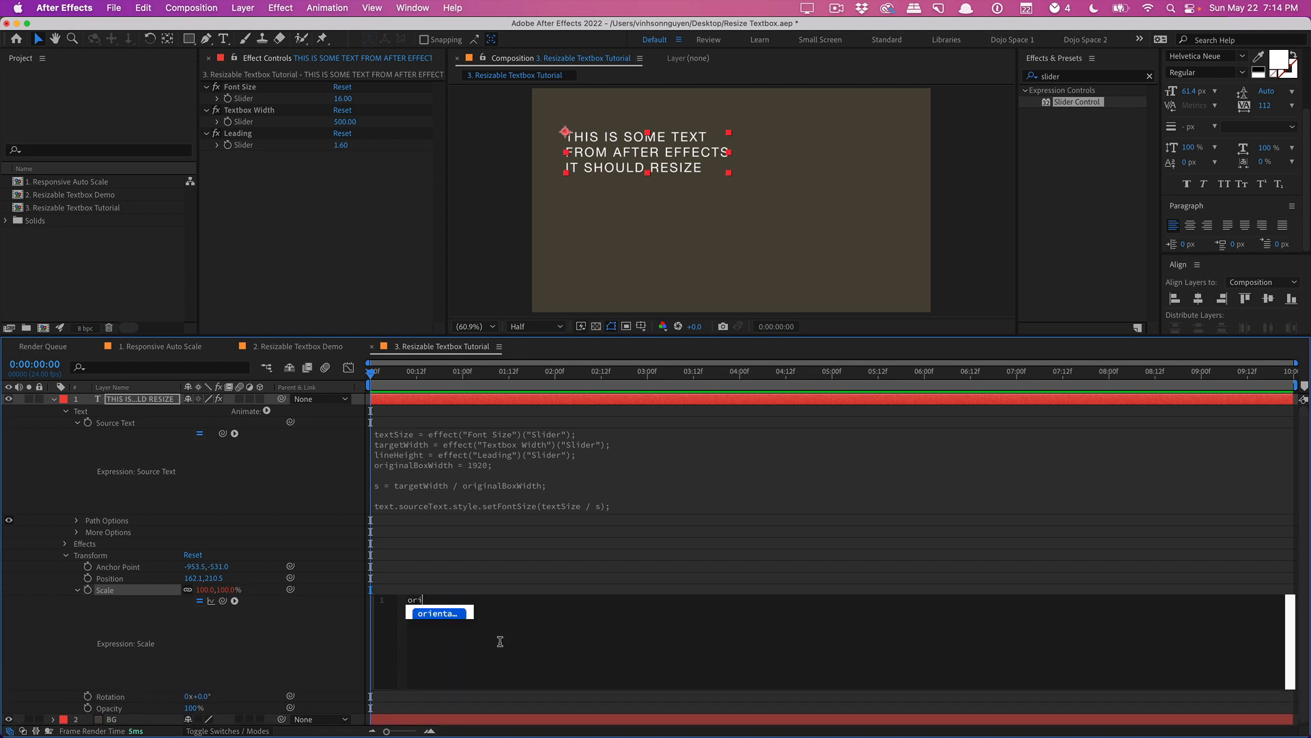
pyautogui.write('originalBox')
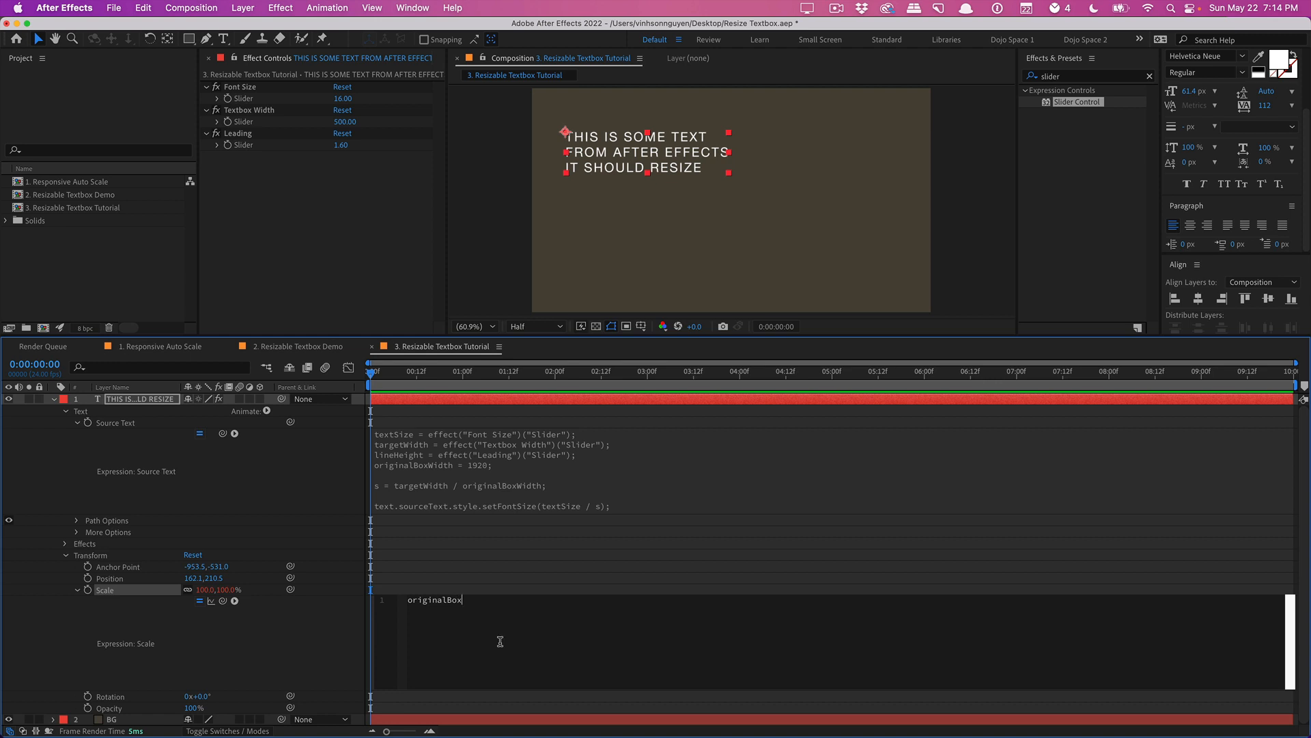
pyautogui.write('Width = 1920;')
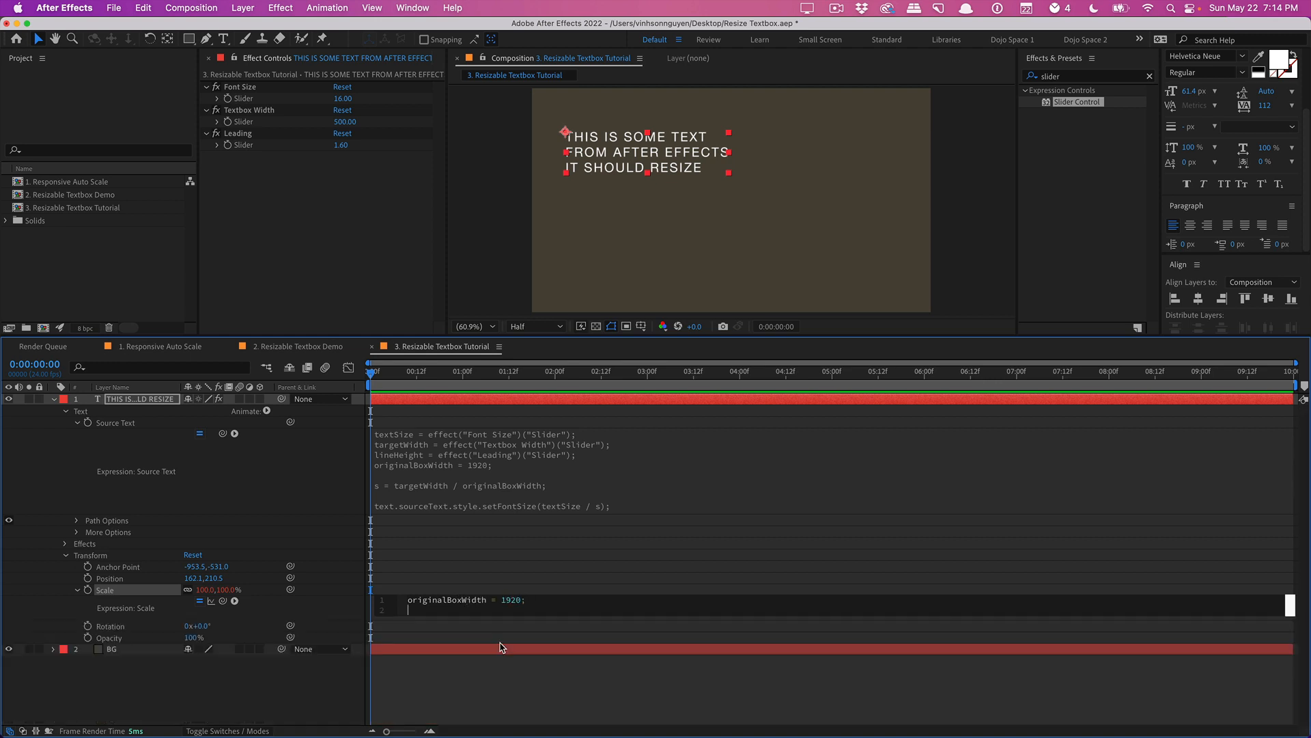
pyautogui.write('targetWidth')
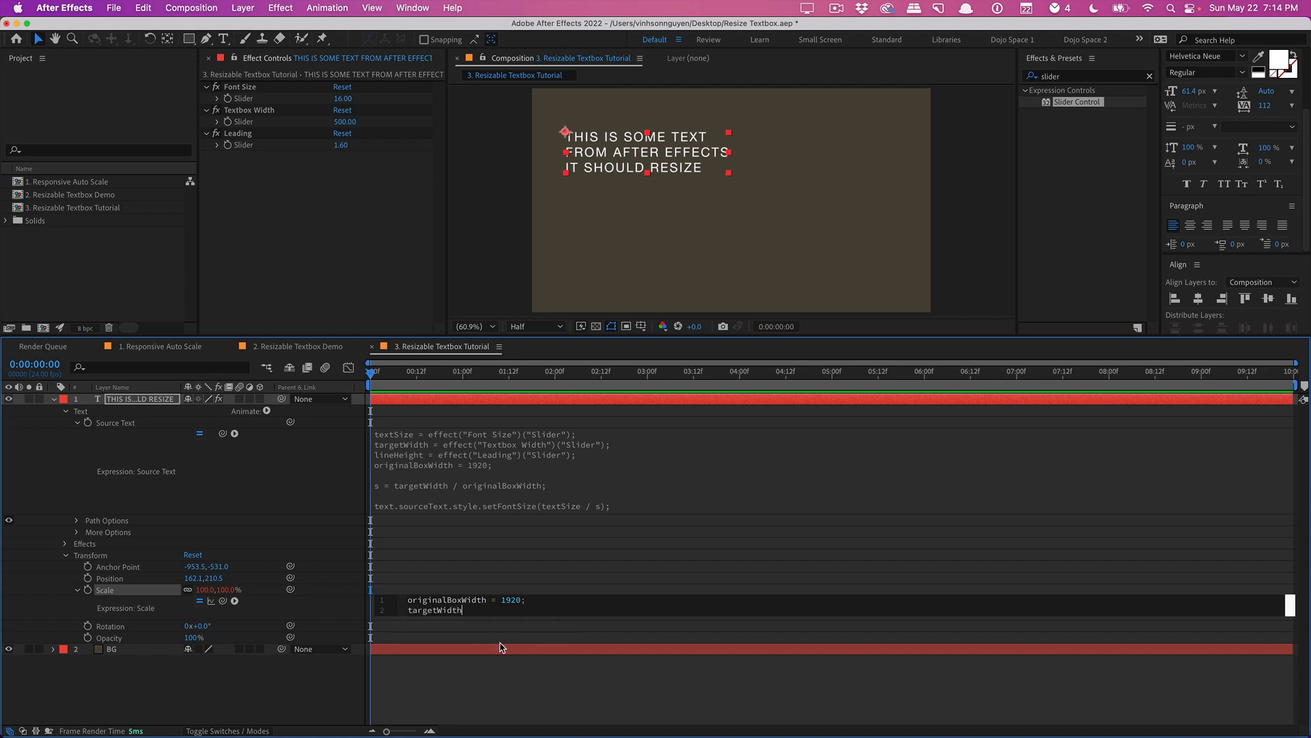
pyautogui.write('=')
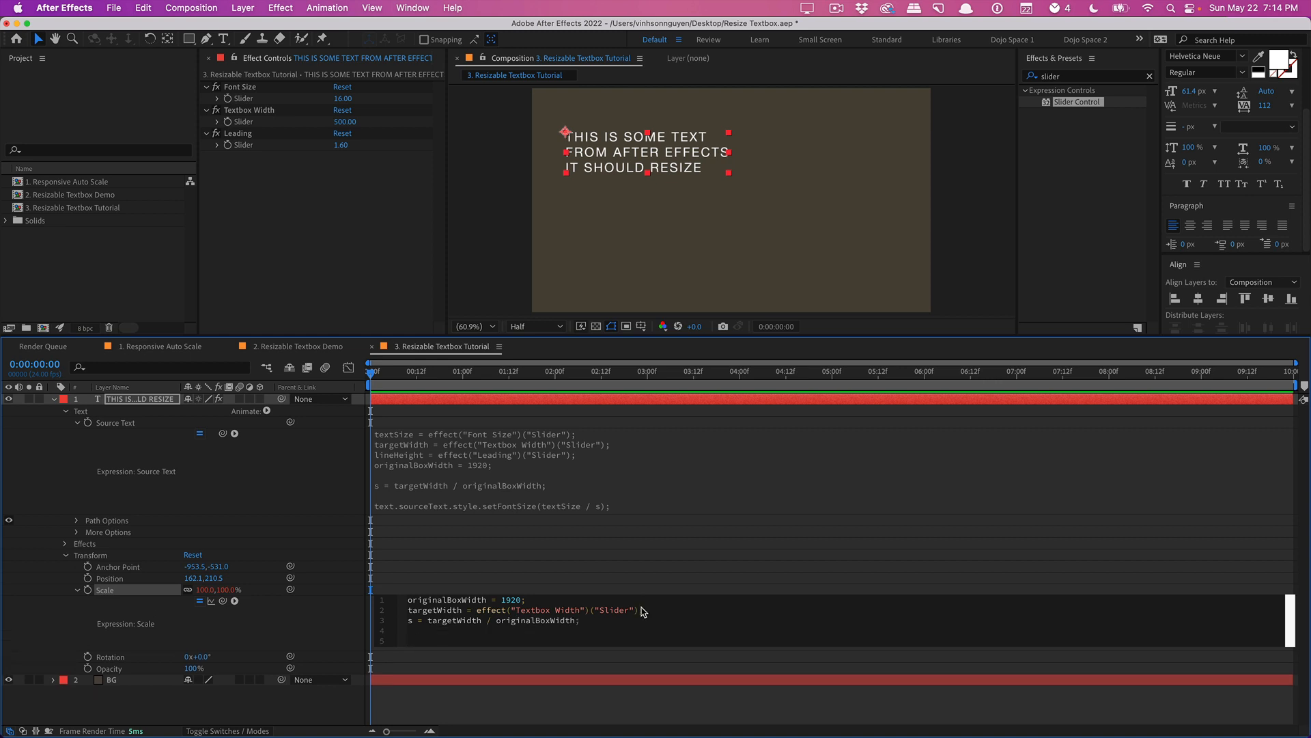
pyautogui.write('value +')
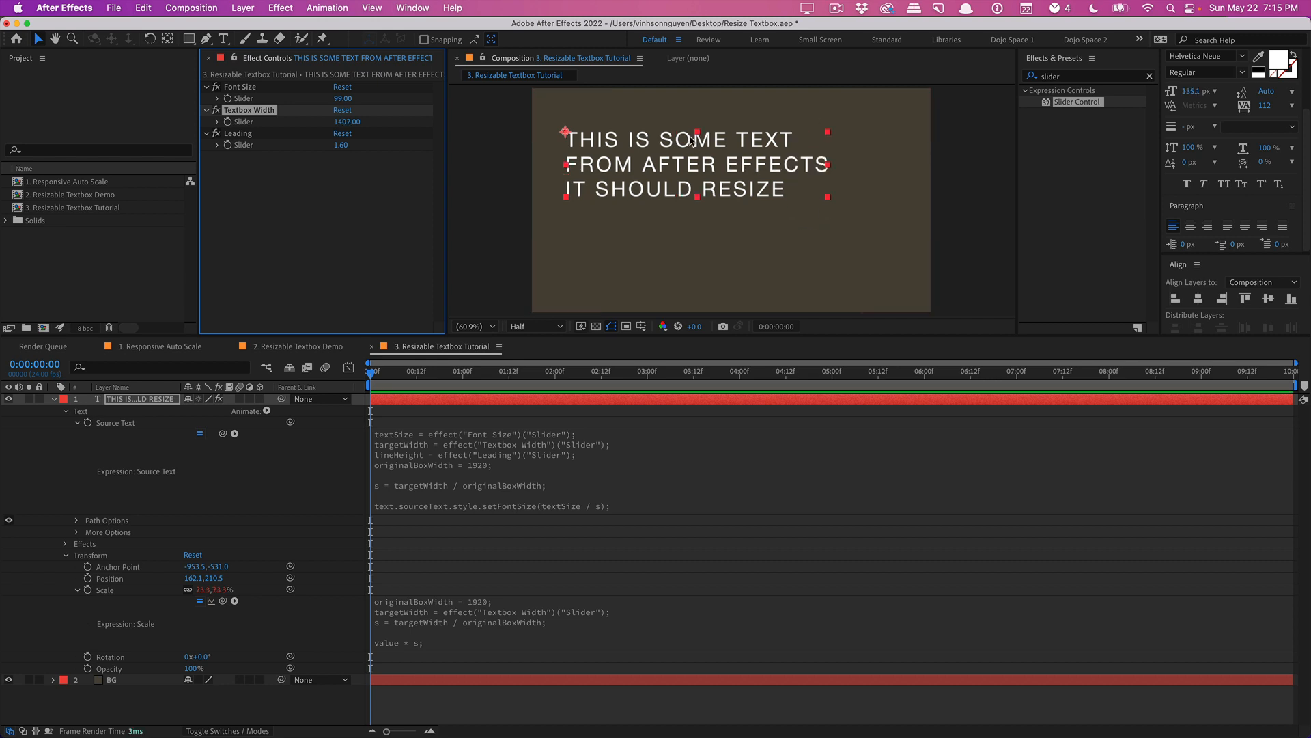
pyautogui.moveTo(678, 175)
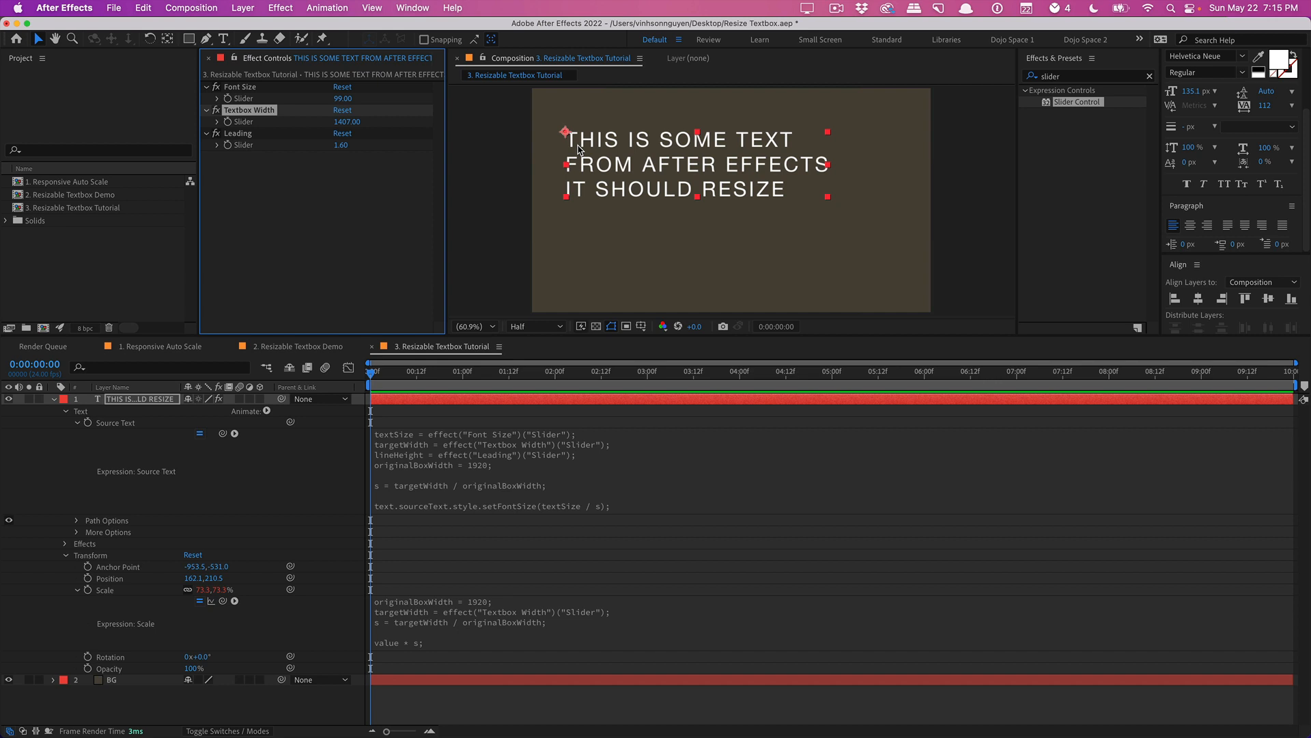
pyautogui.moveTo(640, 463)
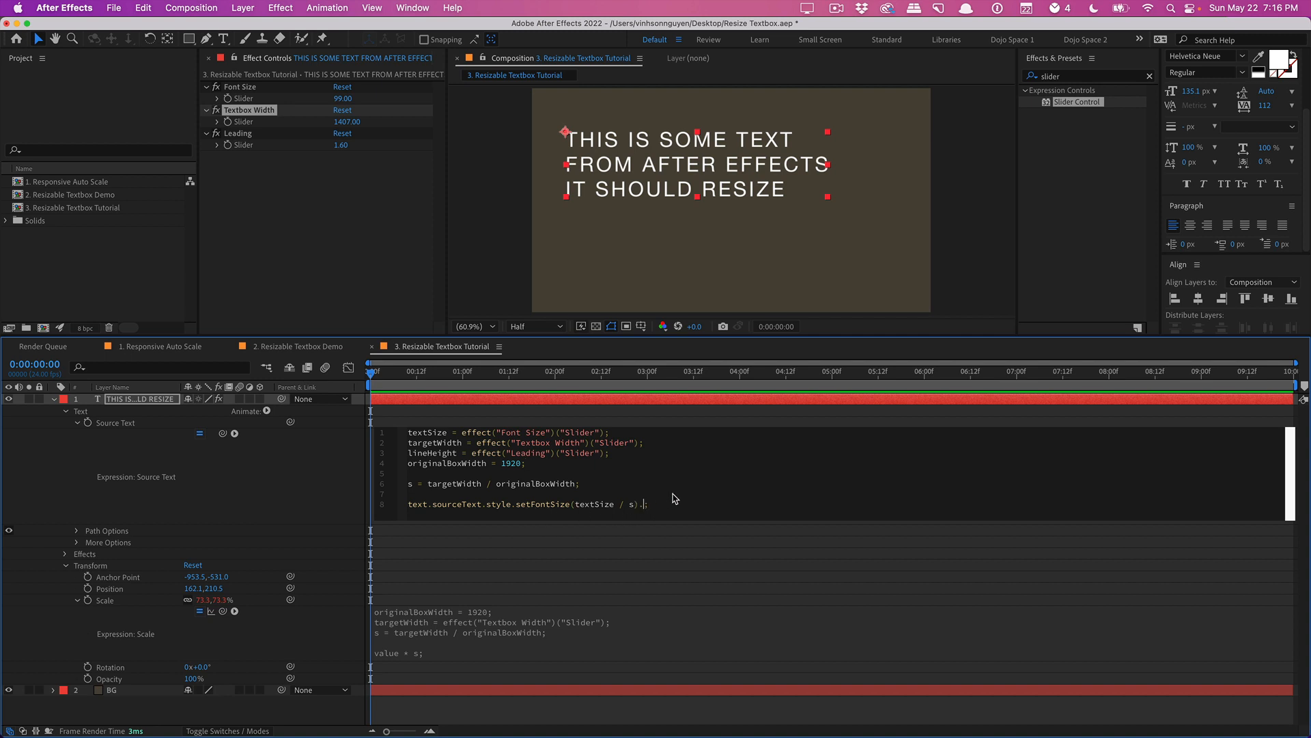
# - Chain .setLeading(textSize * lineHeight * s) onto the setFontSize line in Source Text
pyautogui.write('.setLeading(')
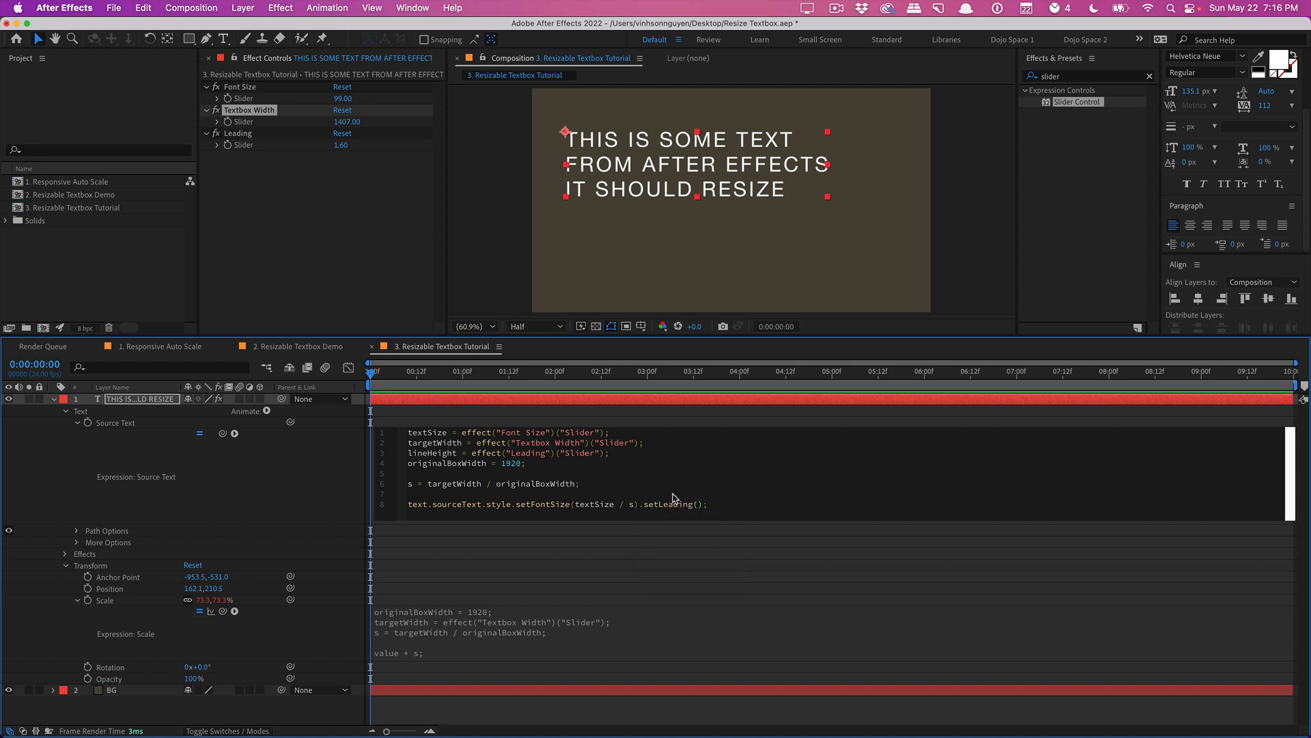
pyautogui.write('tes')
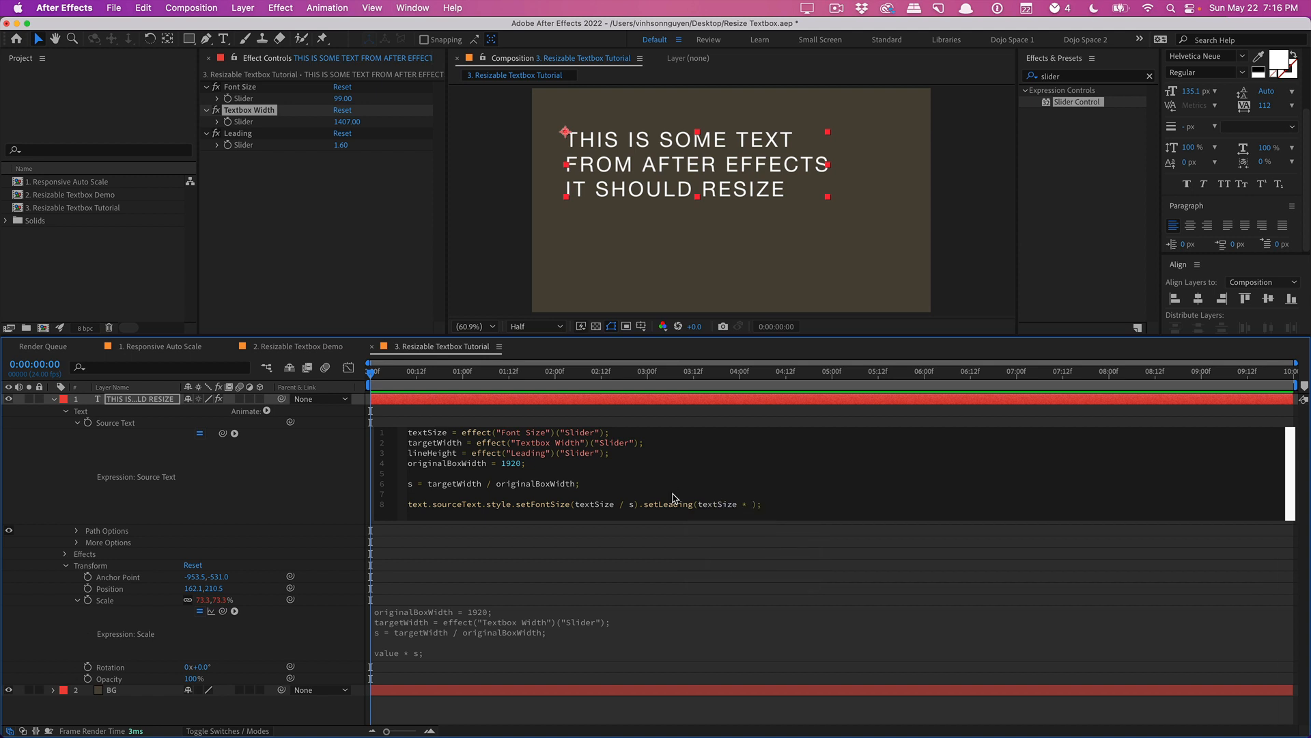
pyautogui.write('lineHeight * s')
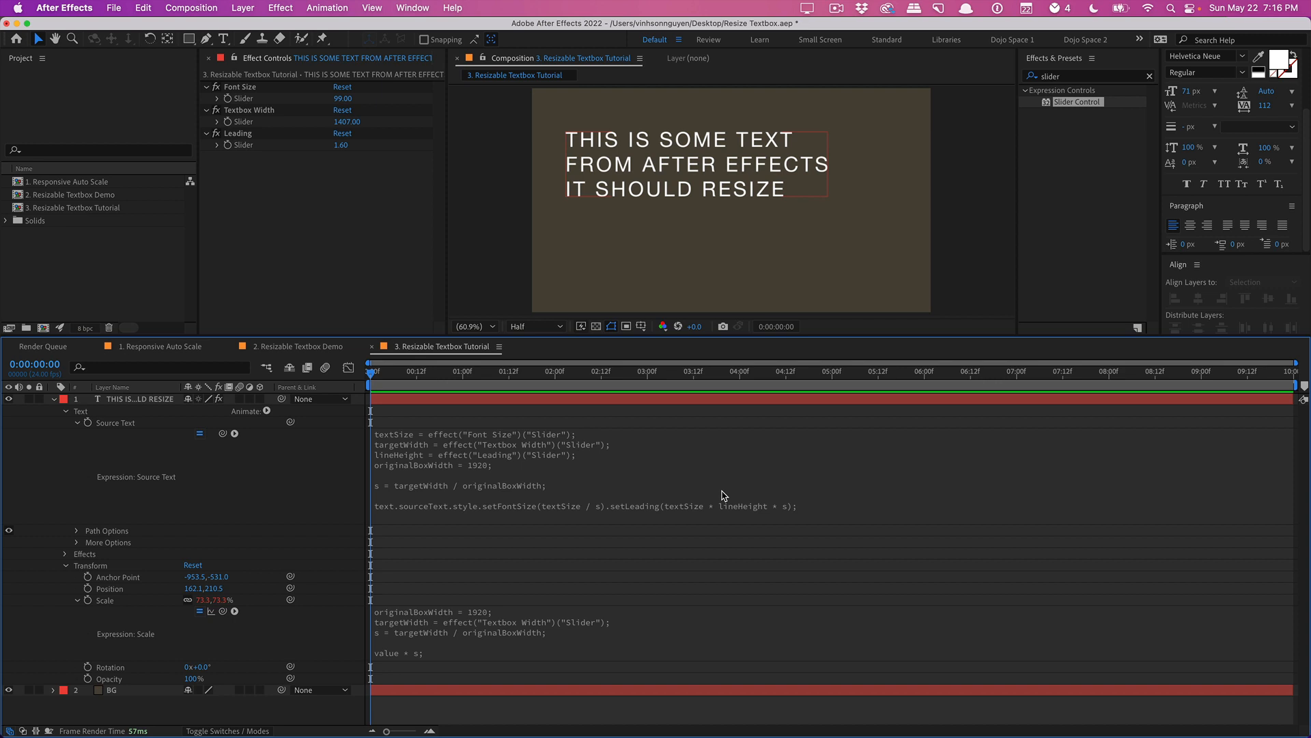
pyautogui.moveTo(410, 490)
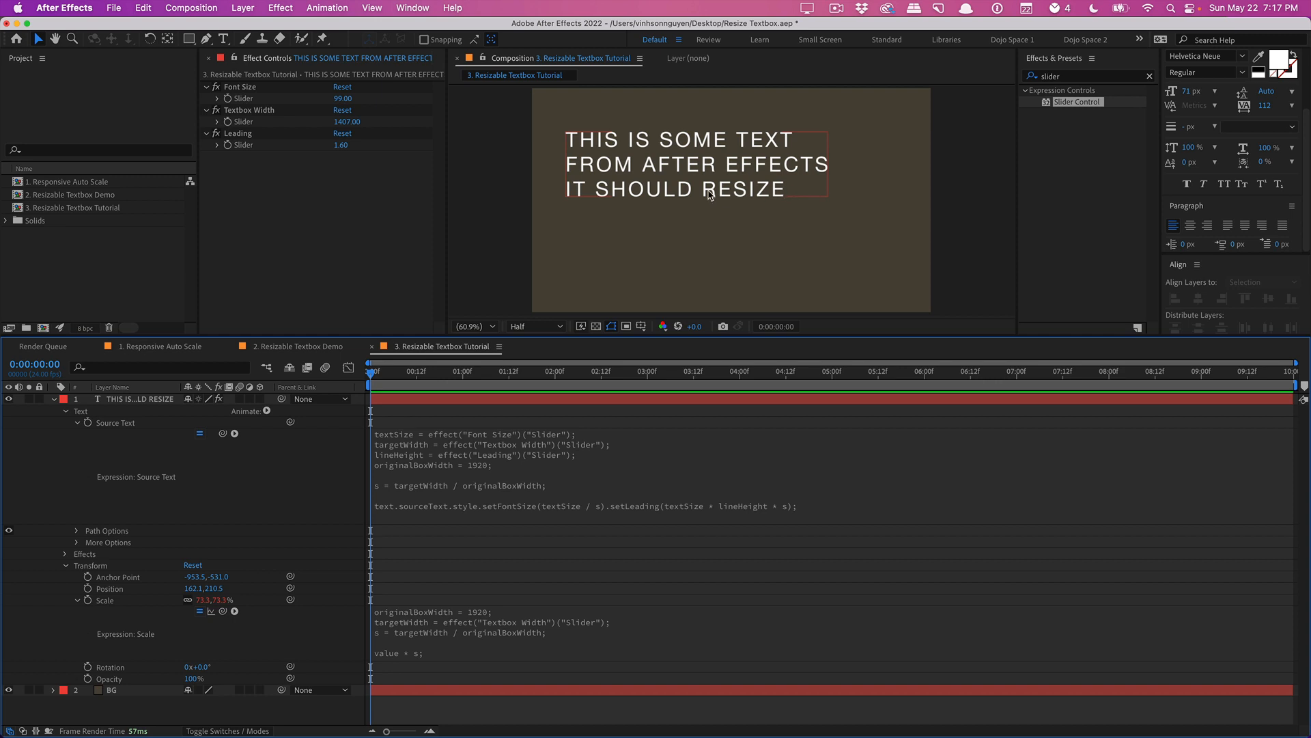
pyautogui.moveTo(694, 197)
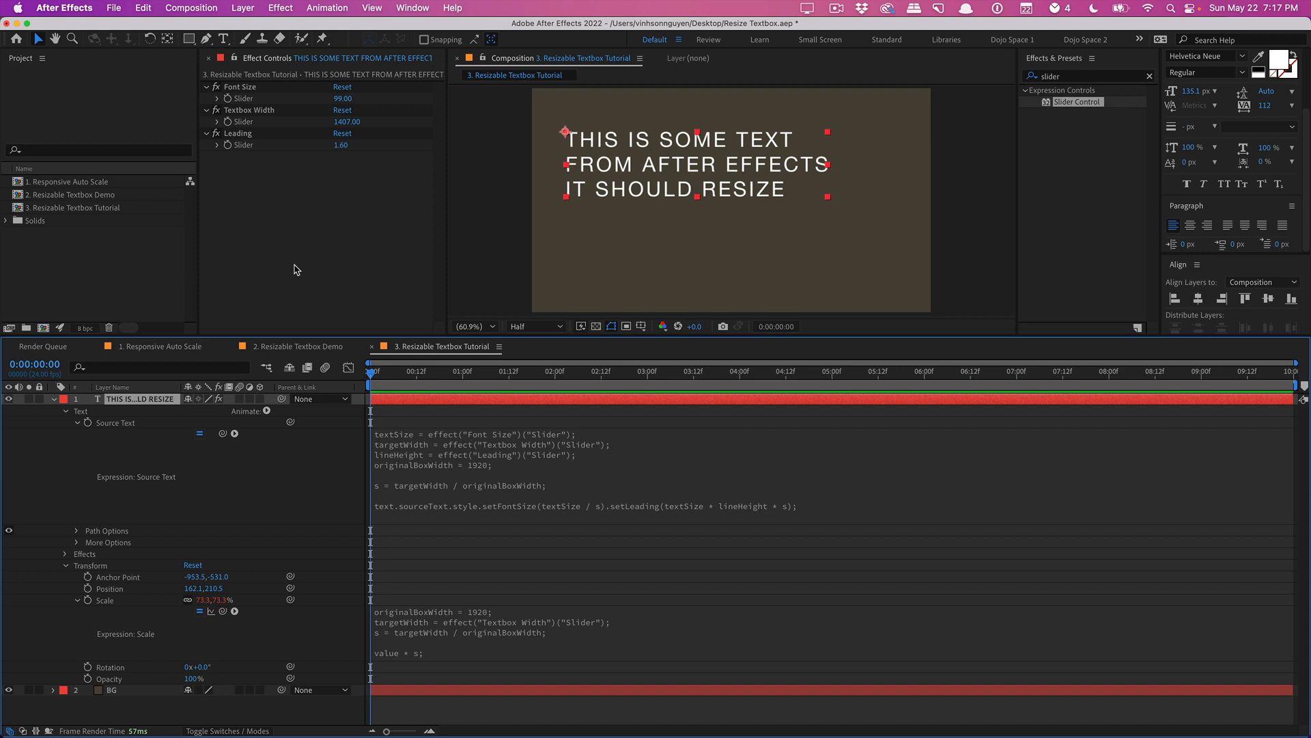
pyautogui.moveTo(340, 145)
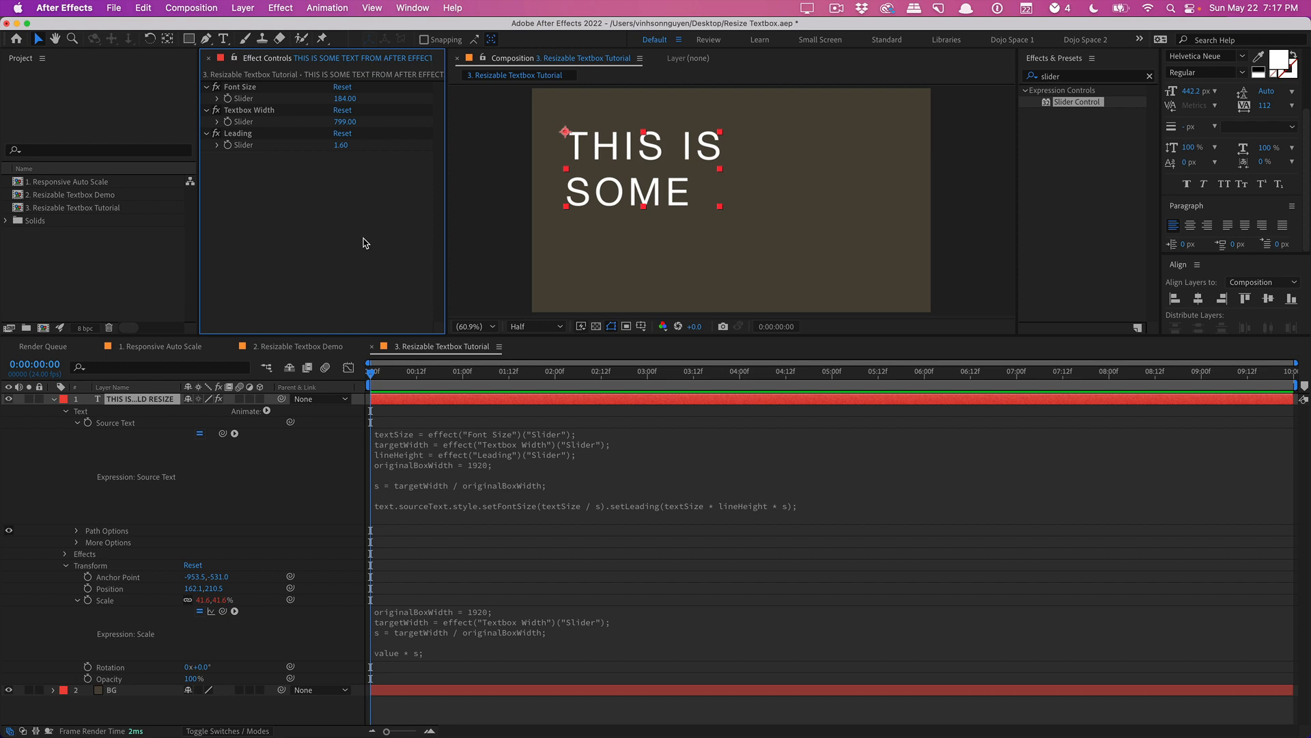
pyautogui.moveTo(249, 258)
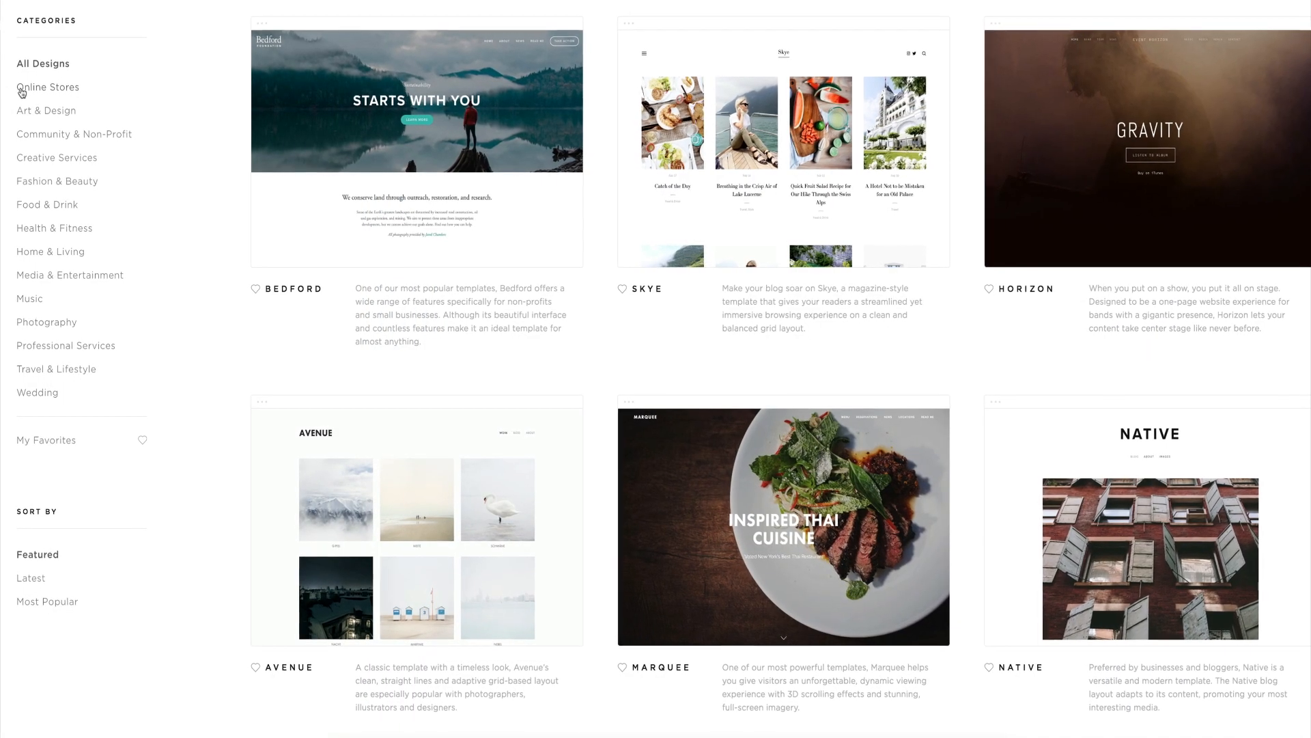
# - Open the Bedford template and pick a new Banner Button Color
pyautogui.click(48, 87)
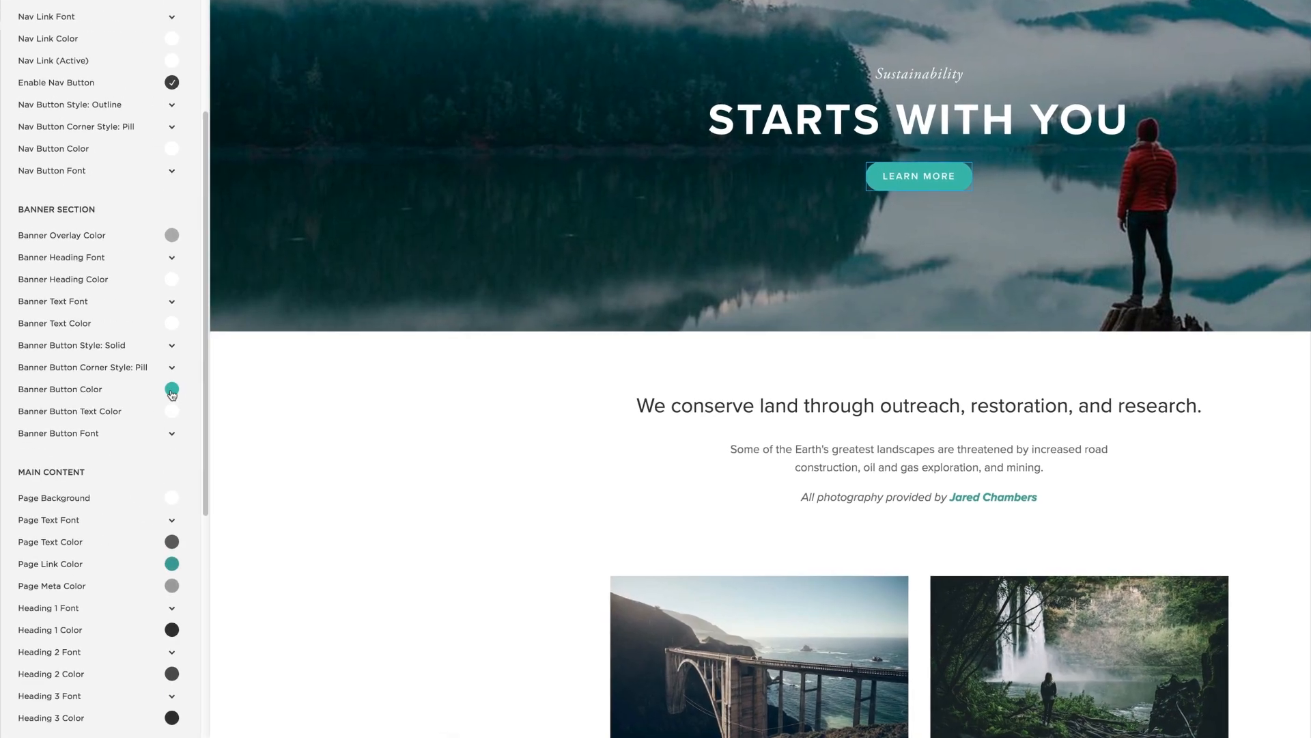
pyautogui.click(171, 389)
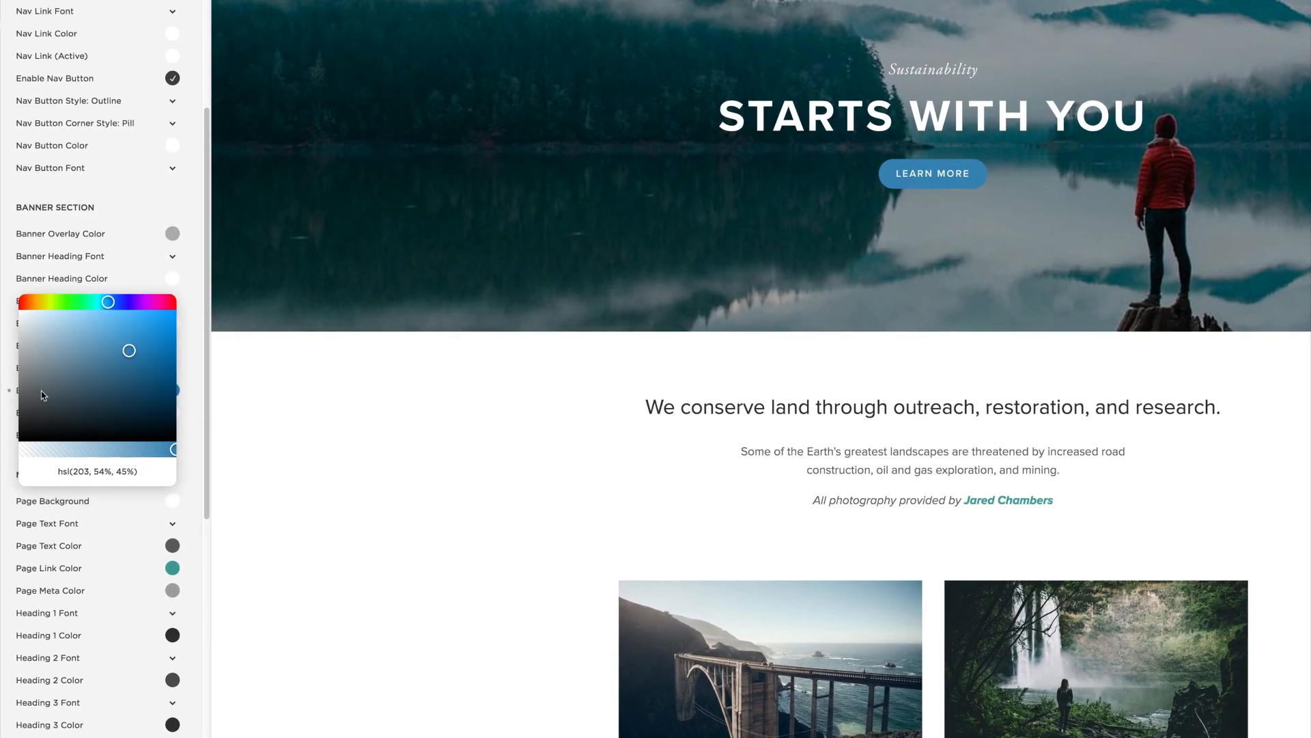